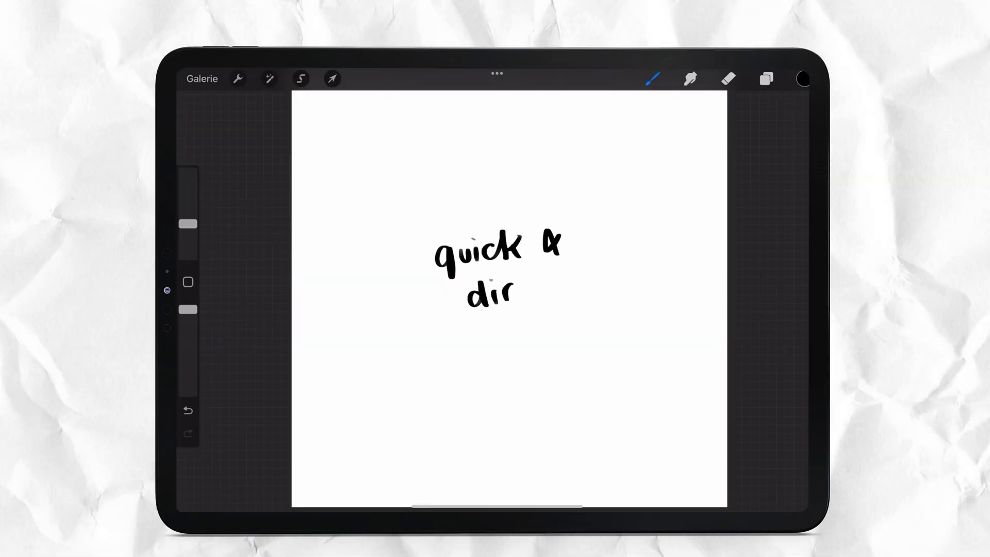
Step: Export the finished 'quick & dirty' Procreate lettering as a PSD file
left_click(234, 79)
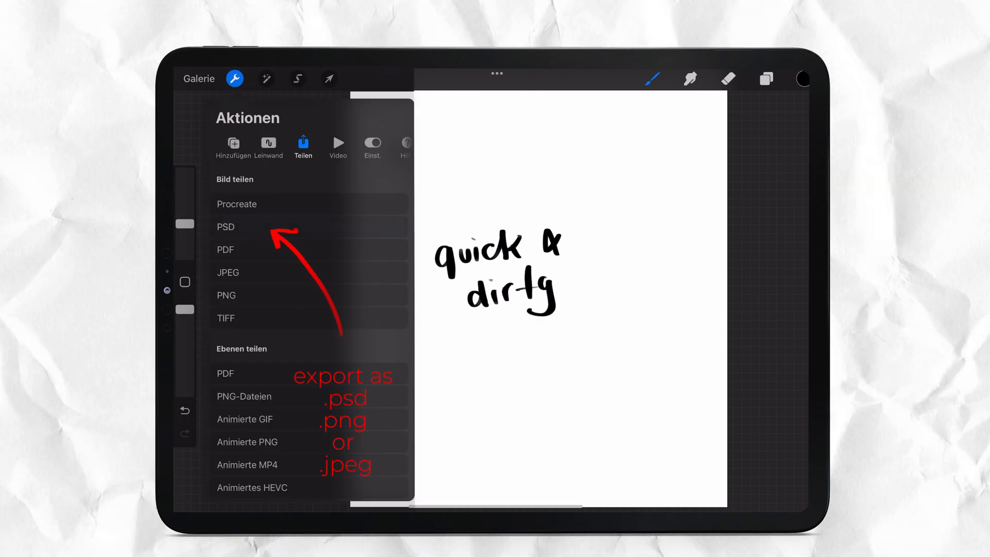
left_click(225, 227)
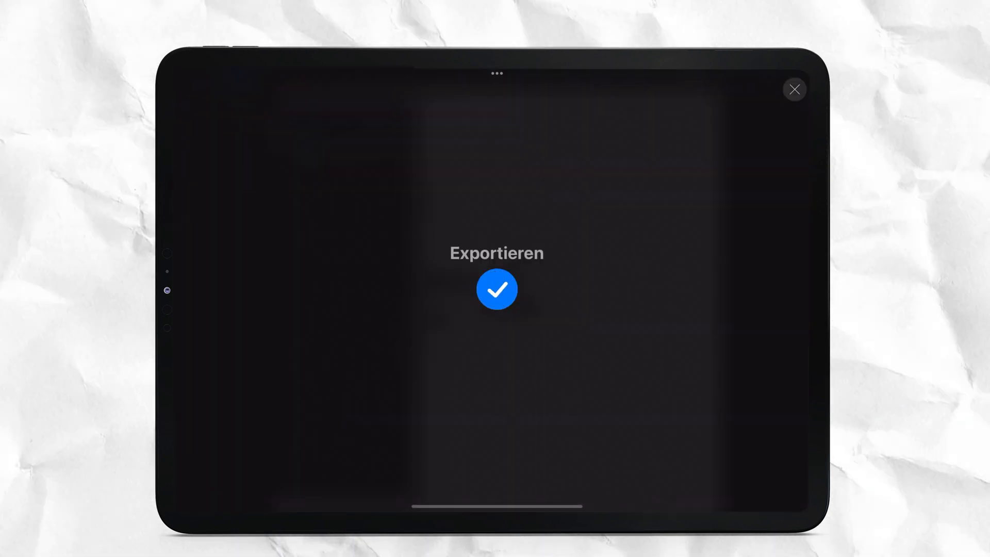
left_click(795, 89)
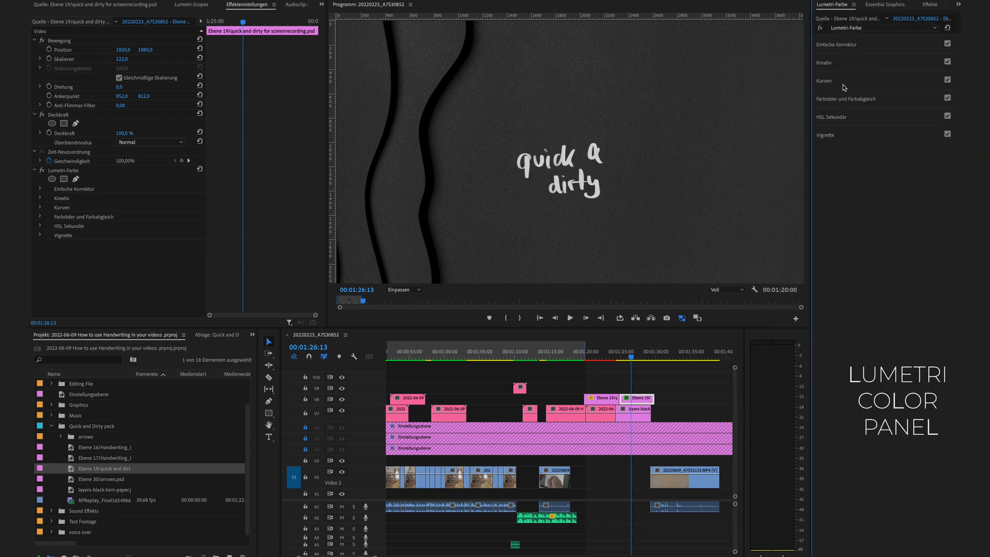
Step: Apply Lumetri Color to the 'quick and dirty' lettering clip on the timeline
left_click(824, 81)
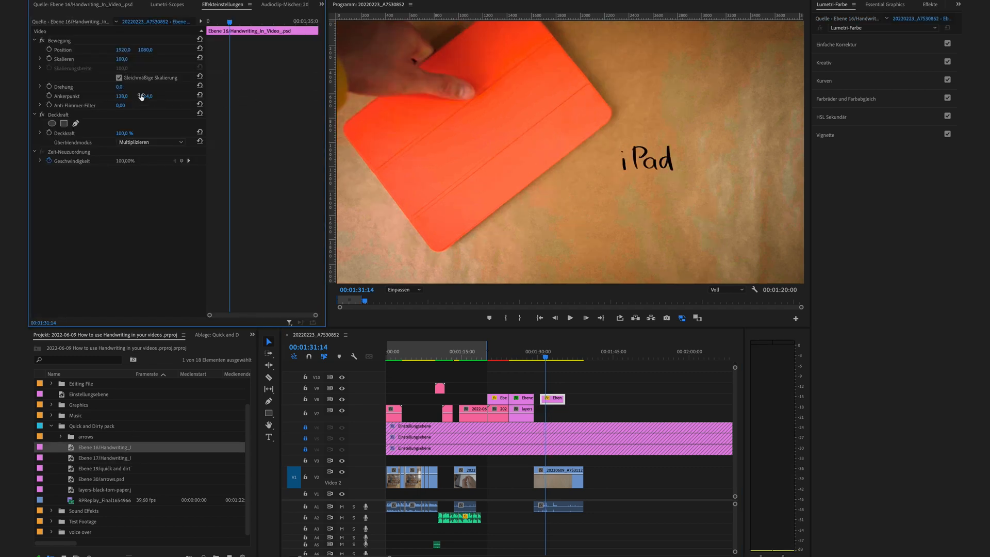
Step: Open the lettering clip's blend mode choices in Effect Controls to set Multiply
double_click(109, 500)
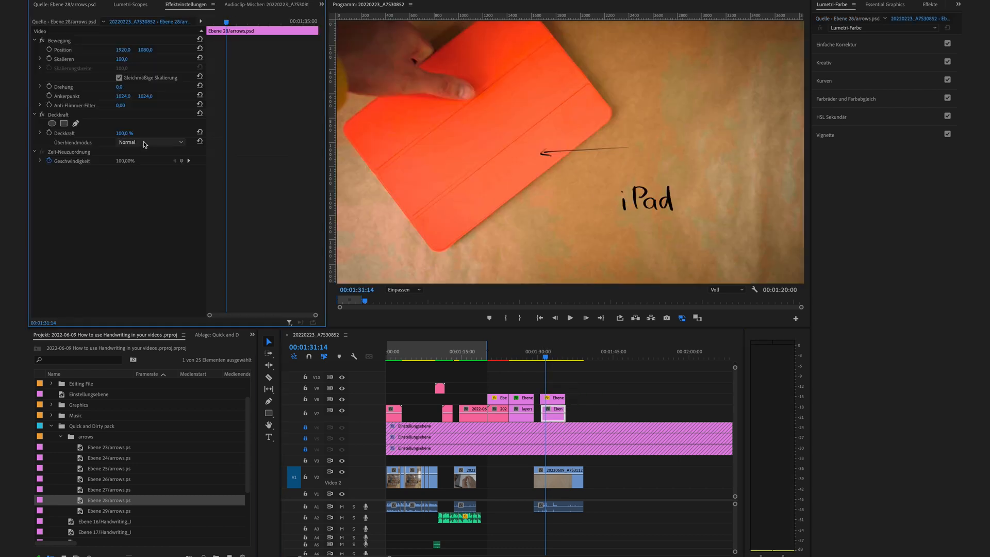
left_click(160, 143)
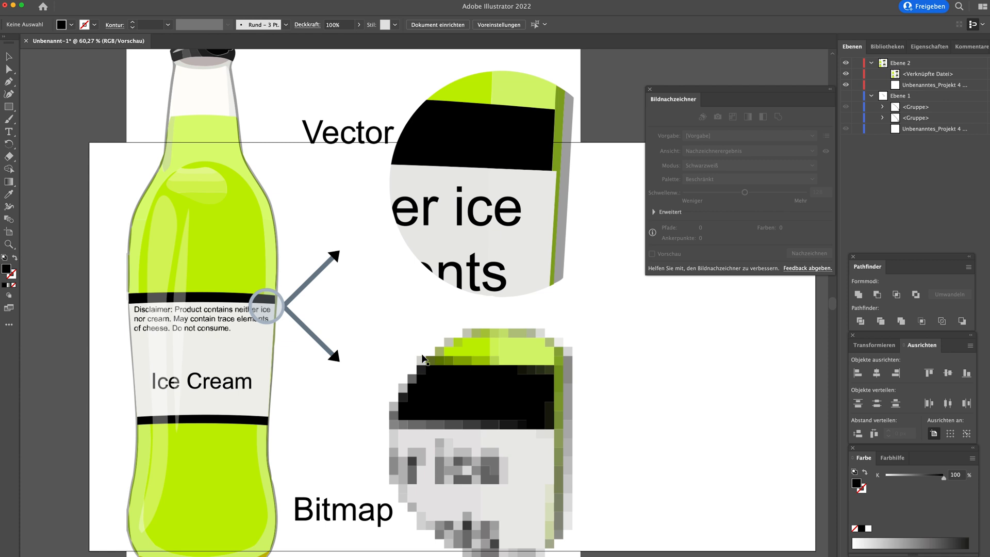
mouse_move(351, 519)
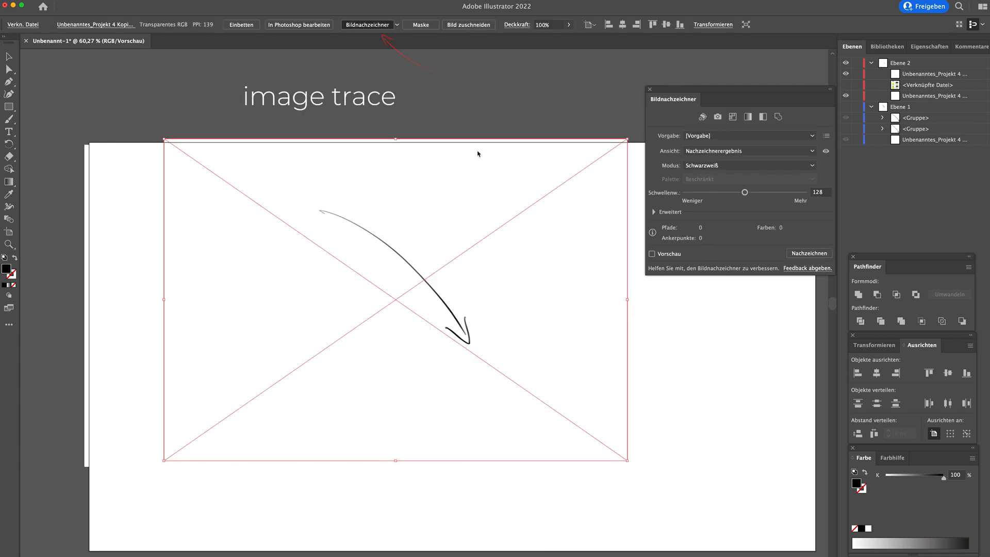
Step: Image-trace the placed arrow with the Sketched Art preset and select the traced result
left_click(653, 254)
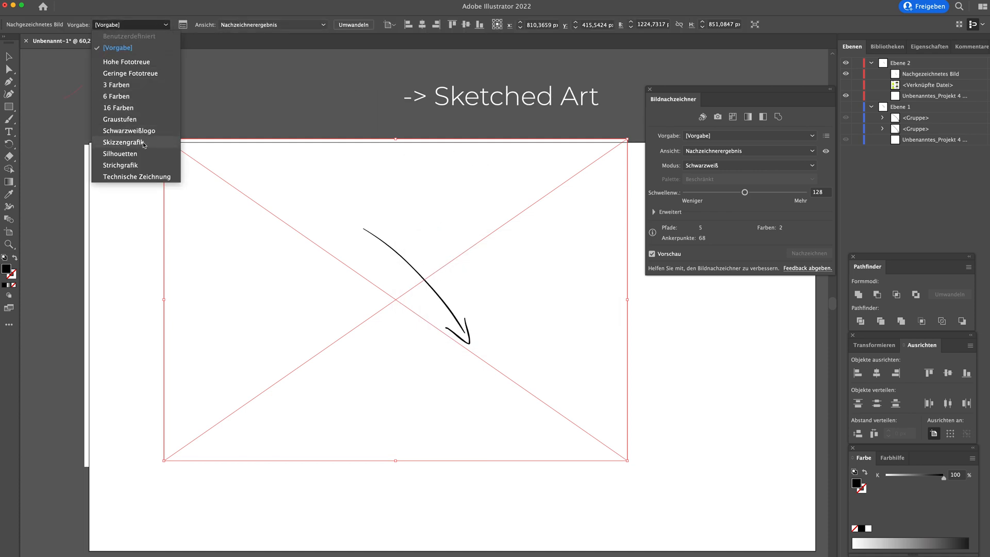
mouse_move(124, 142)
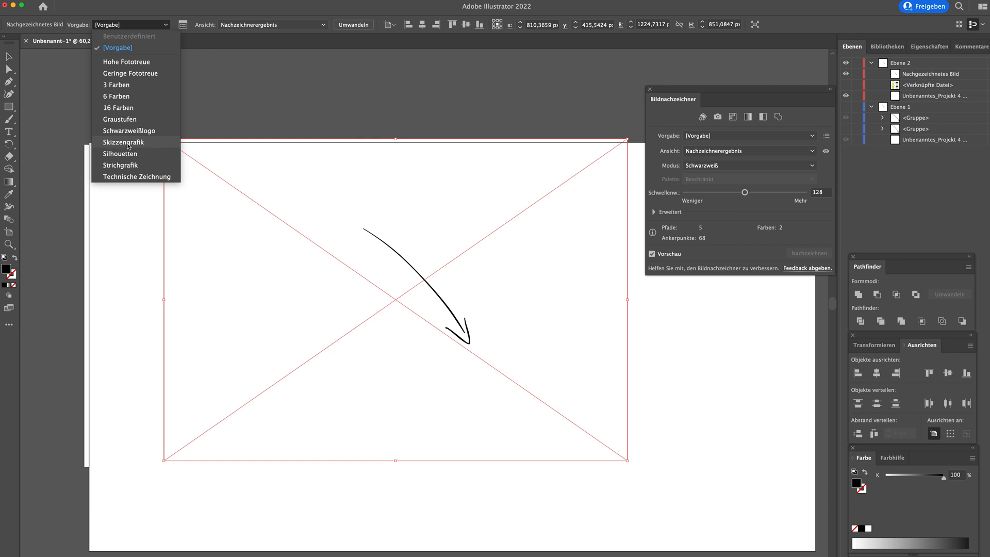
left_click(123, 141)
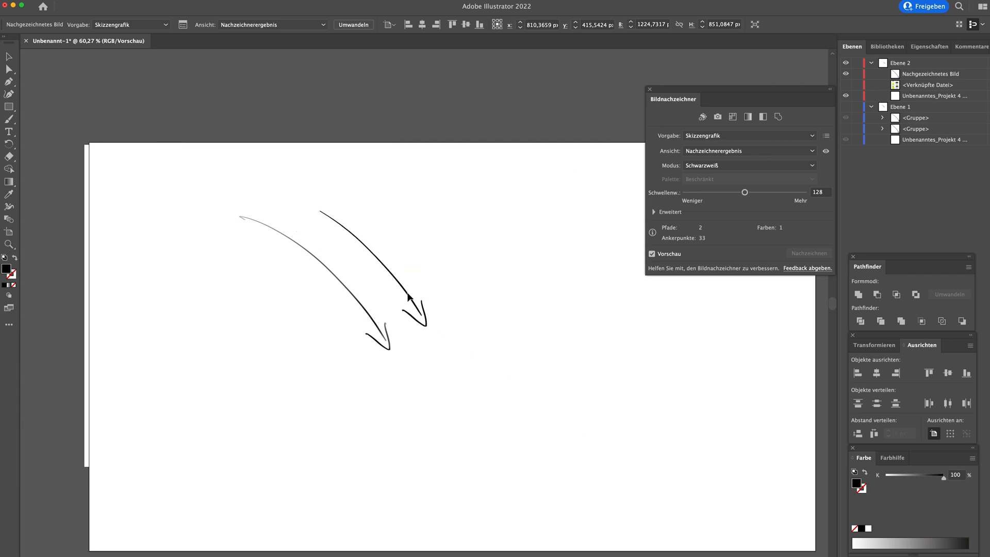
left_click(408, 297)
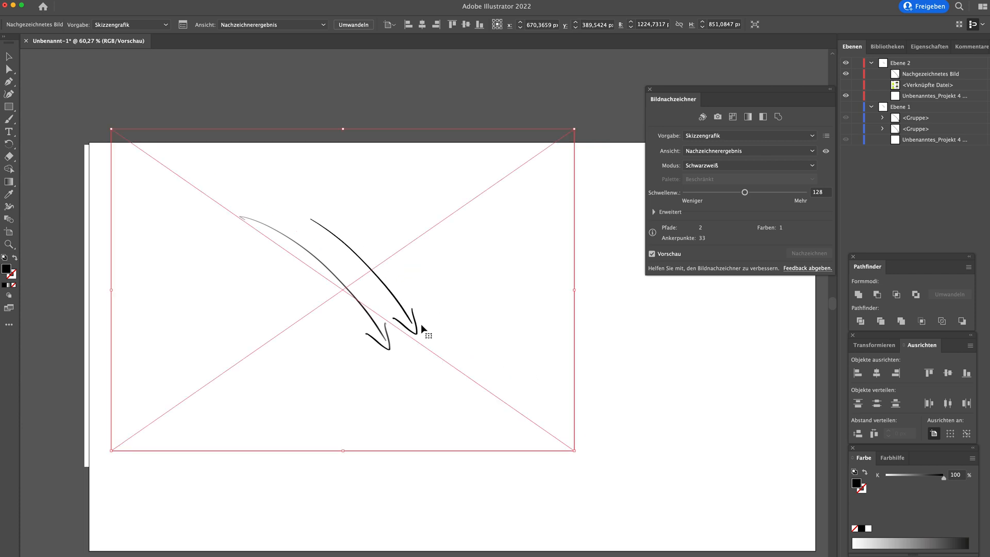
mouse_move(743, 191)
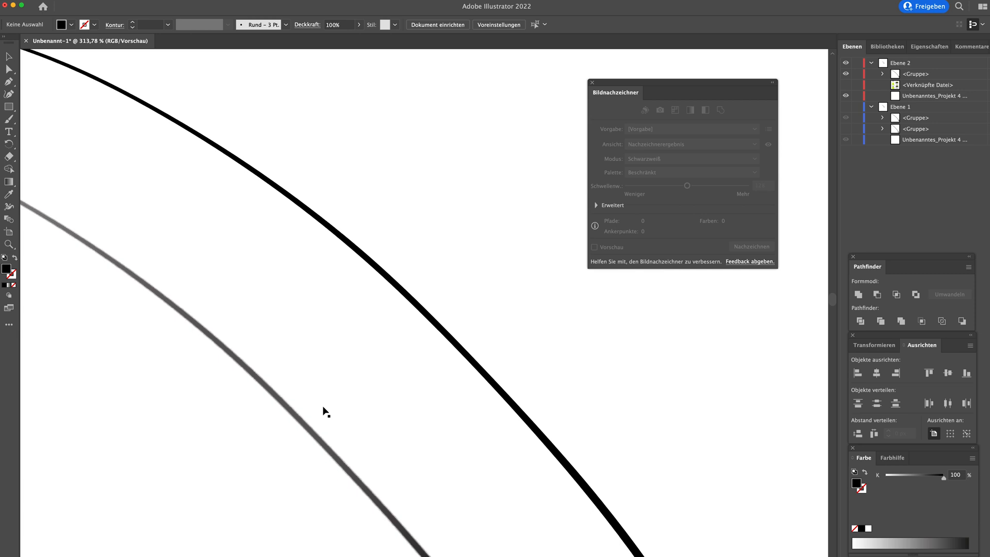
Step: Expand the traced arrow into paths and save it as an .ai or .eps file
left_click(228, 41)
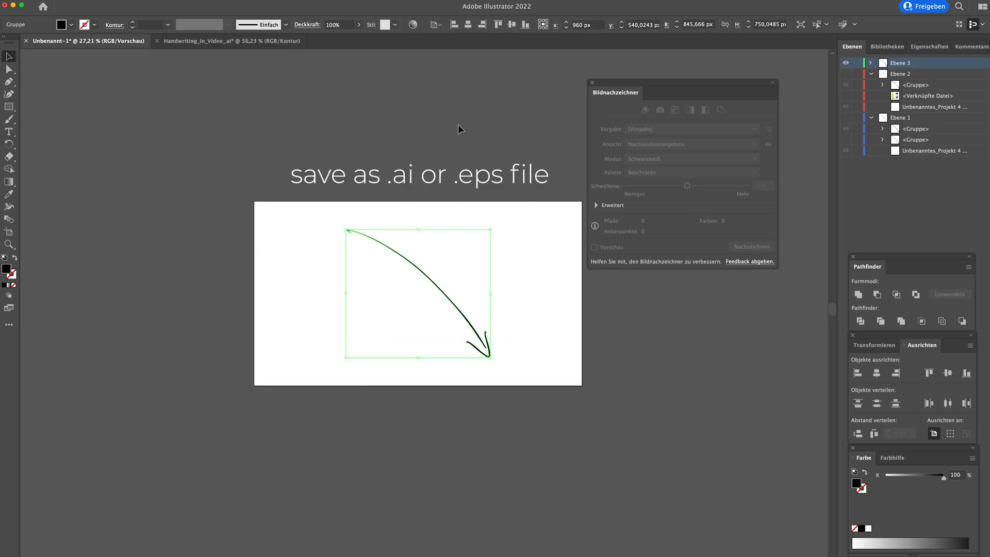
left_click(29, 5)
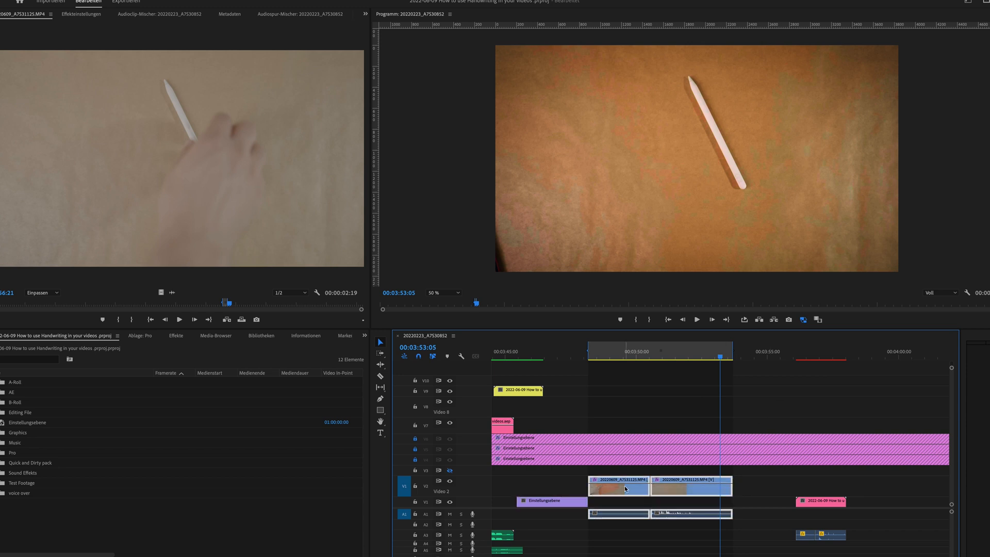
Step: Convert the selected pencil footage clips into a linked After Effects composition
right_click(618, 486)
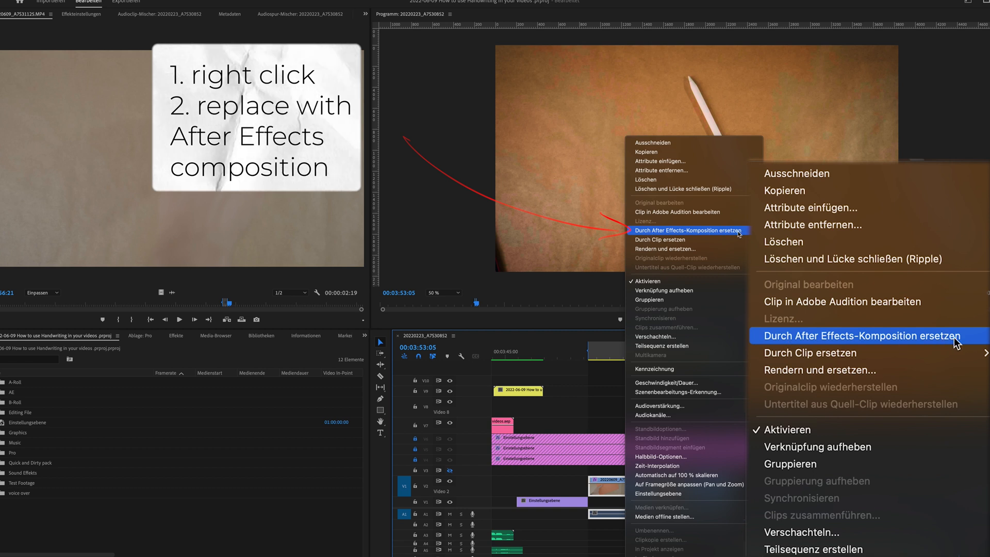
left_click(860, 335)
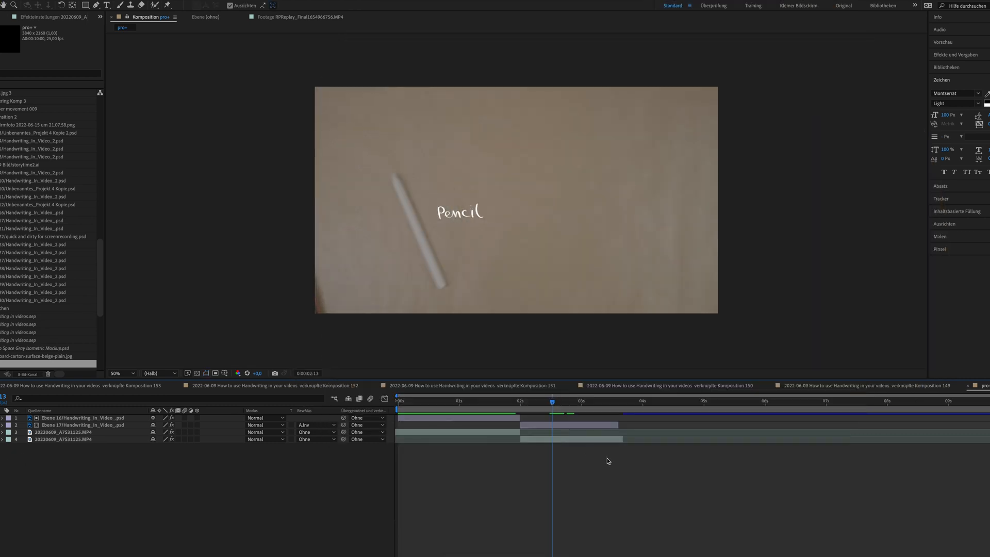
Step: In the linked comp, begin adding a new shape layer from the timeline menu
left_click(571, 416)
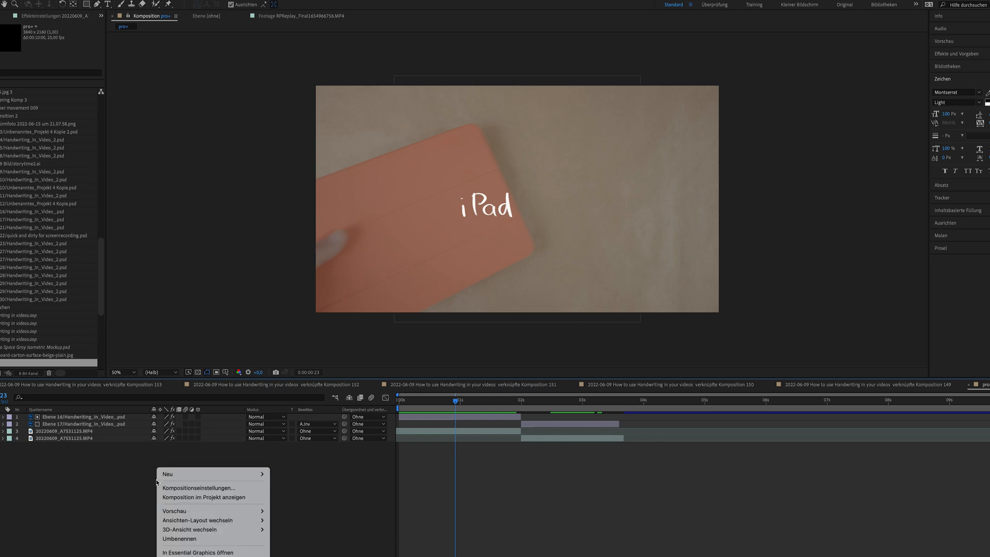
mouse_move(167, 475)
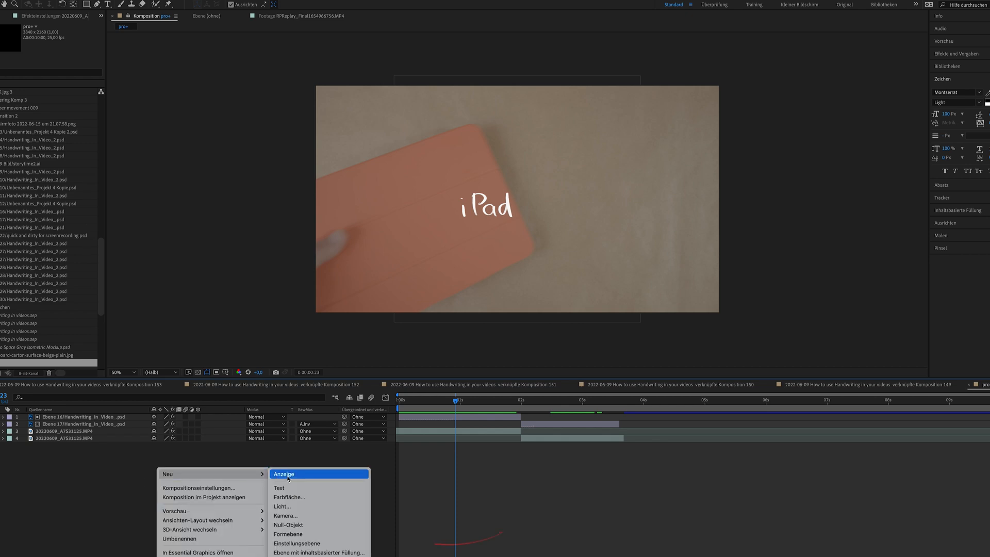
mouse_move(288, 534)
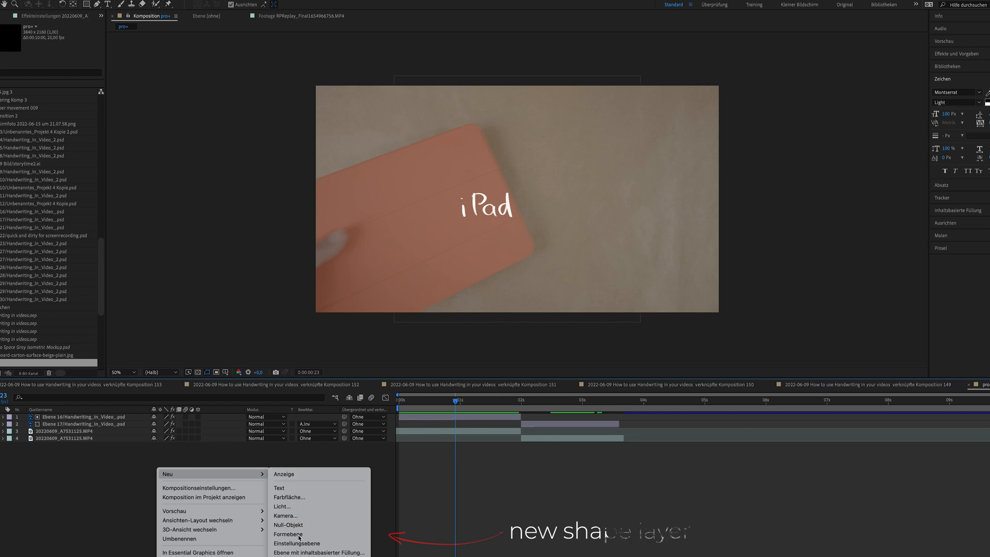
Step: Add a shape layer with an unfilled red 5 px rectangle framing the iPad label
left_click(289, 534)
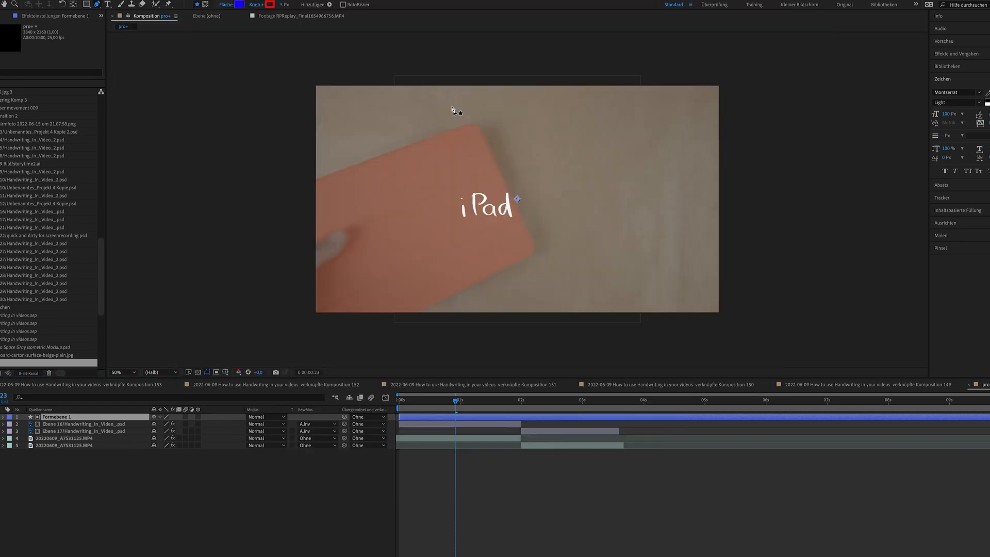
mouse_move(515, 219)
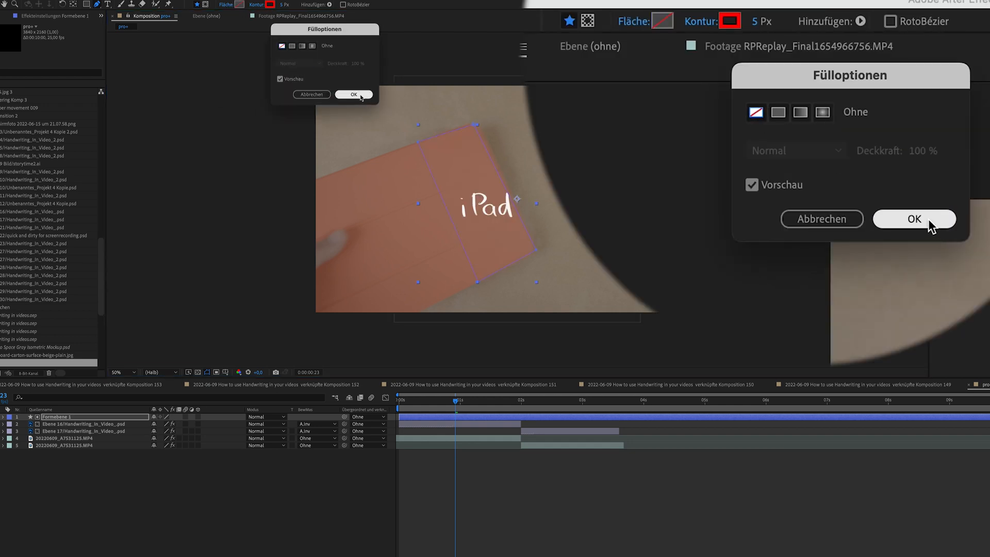
left_click(914, 219)
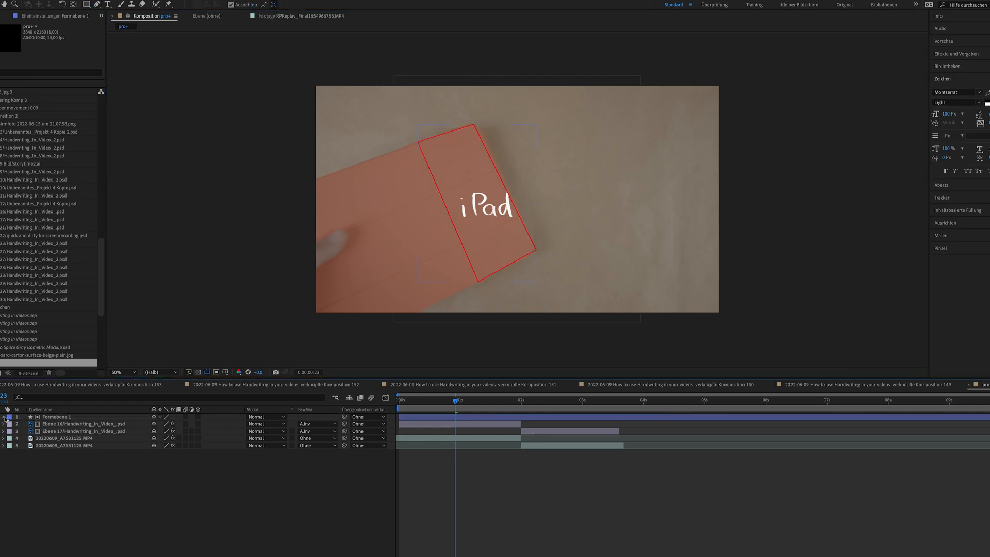
left_click(5, 416)
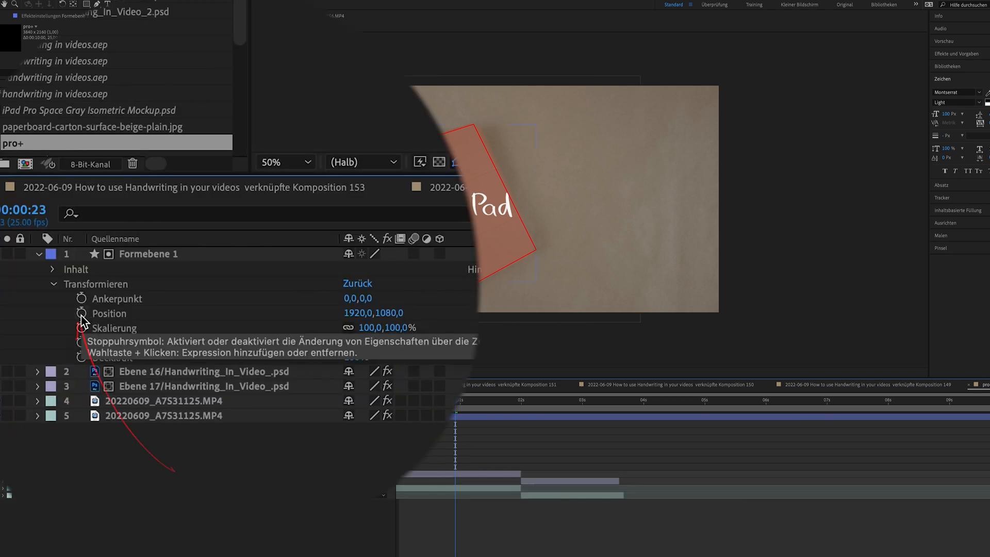
Step: Set the shape layer's first Position keyframe under Transform
left_click(81, 314)
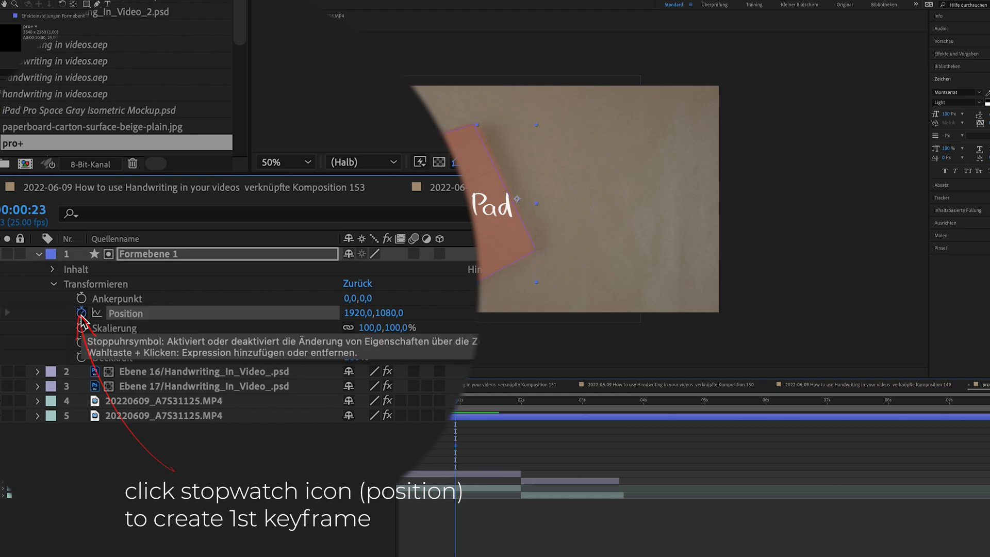
left_click(81, 313)
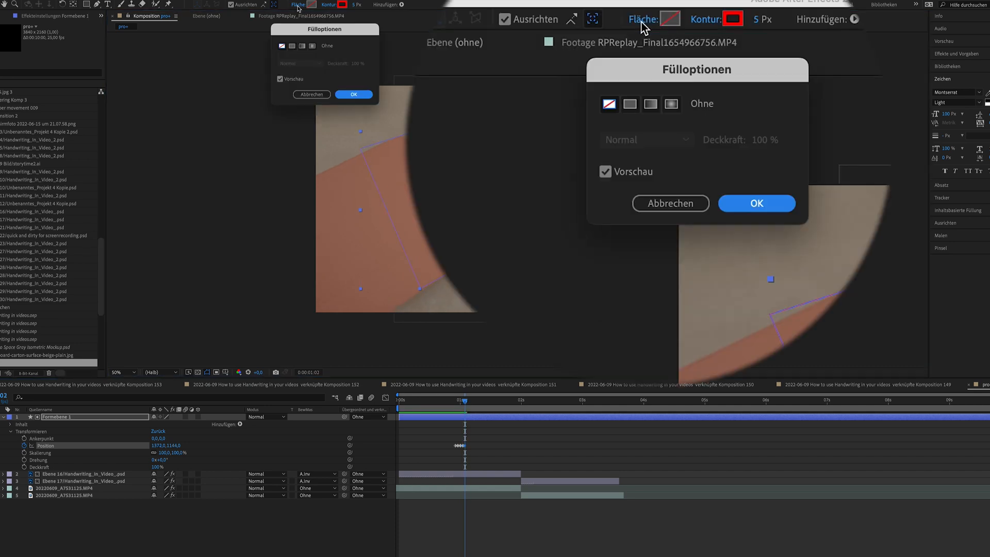
Step: Change the shape's fill to a solid colour
left_click(630, 104)
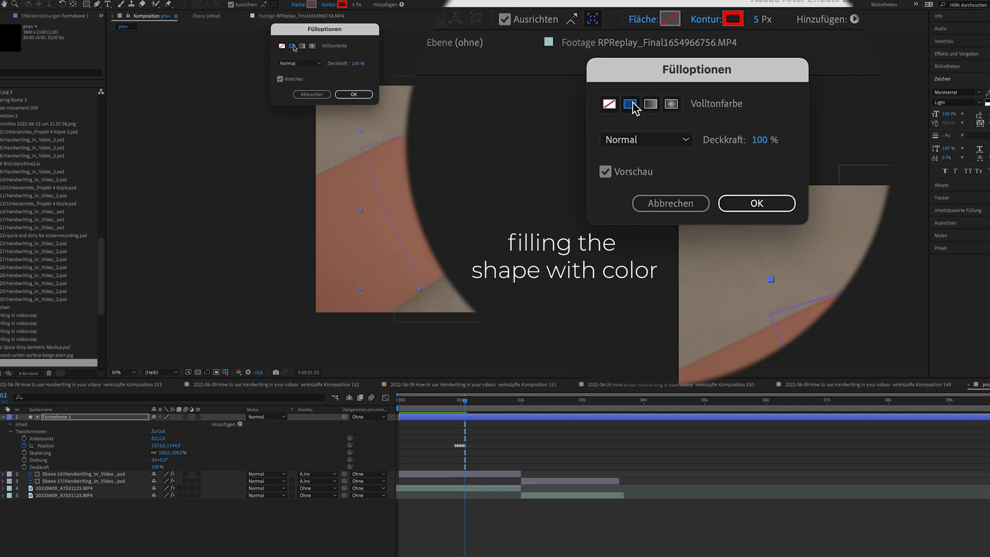
left_click(756, 203)
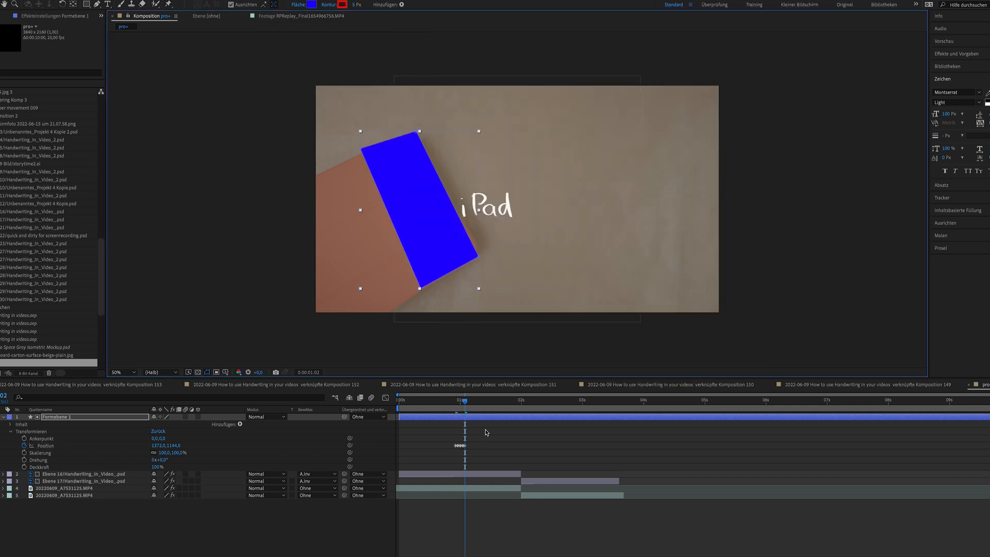
left_click(456, 400)
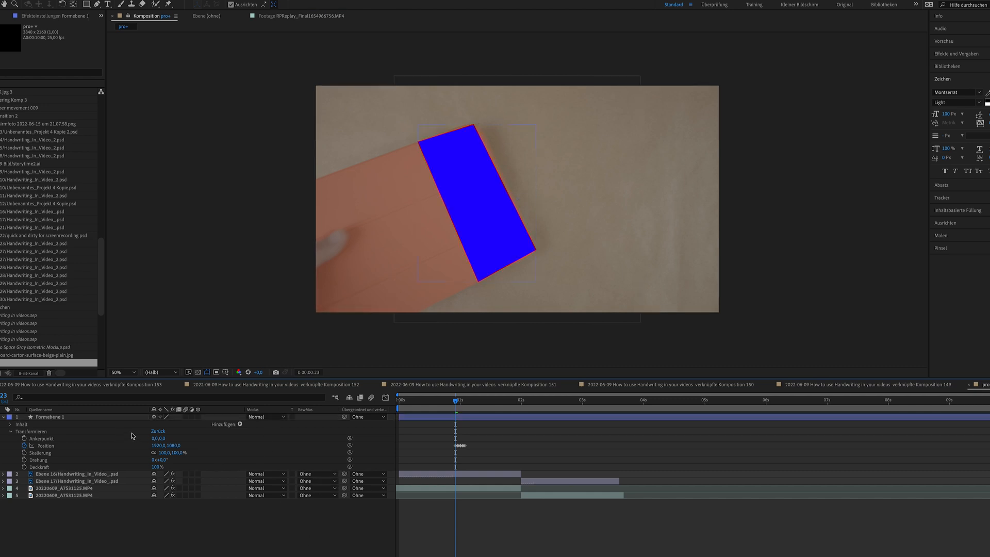
Step: Set the iPad handwriting layer's Track Matte to Alpha Inverted Matte 'Formebene 1'
left_click(341, 405)
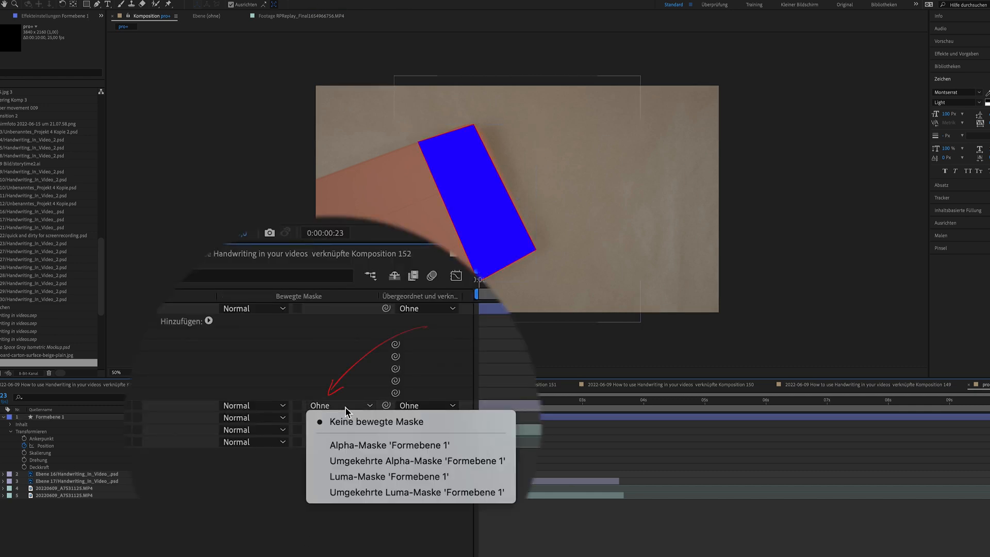
mouse_move(417, 461)
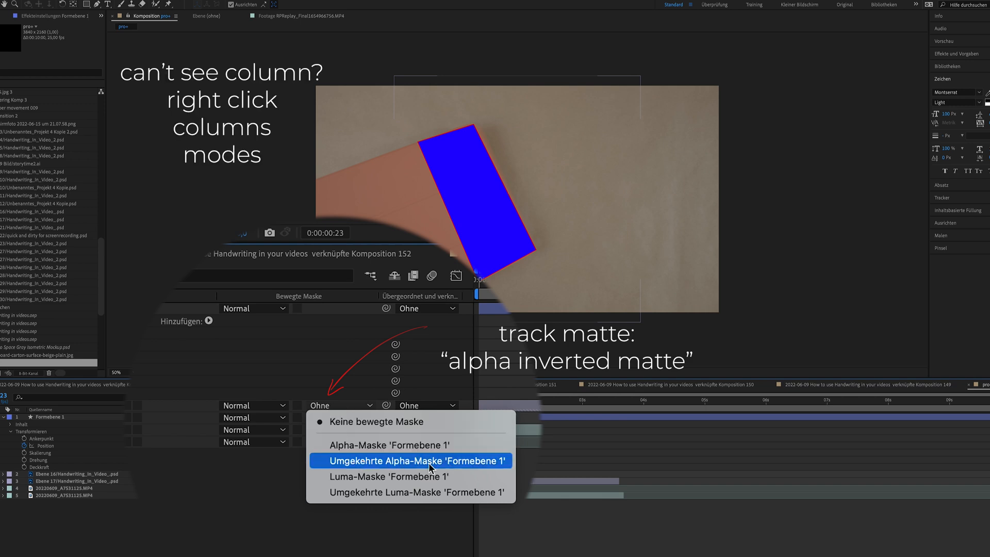
left_click(411, 461)
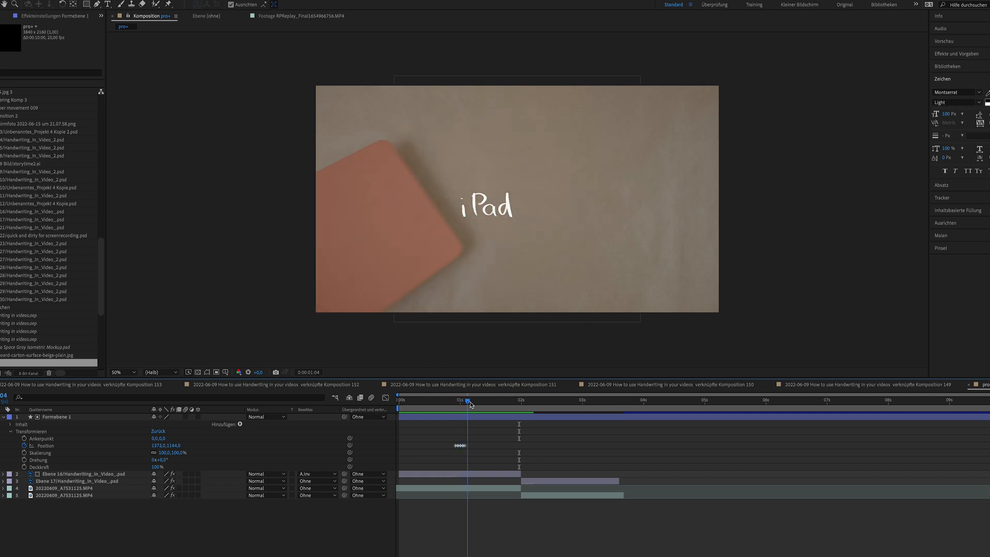
left_click(557, 400)
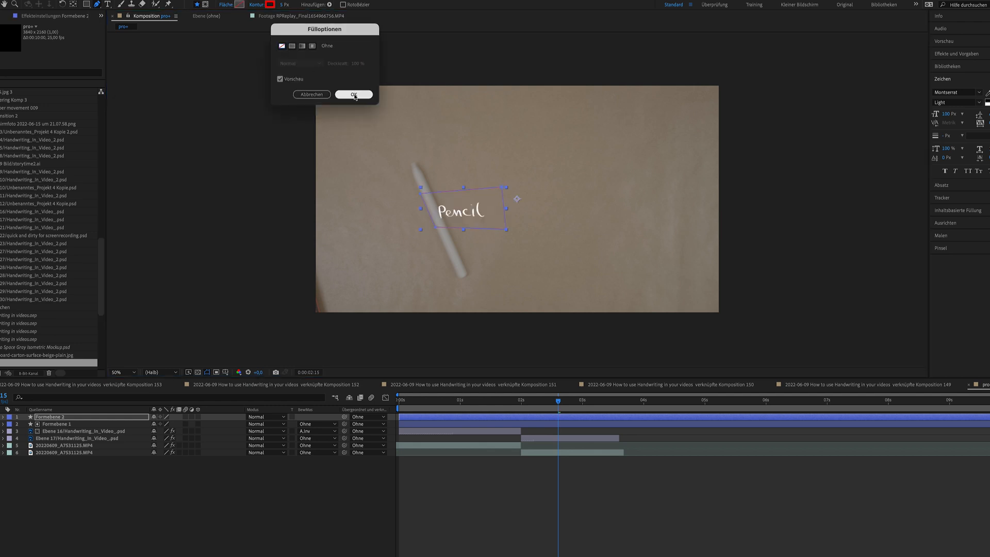
Step: Confirm the new shape traced around the Pencil label with Fill set to None
left_click(354, 94)
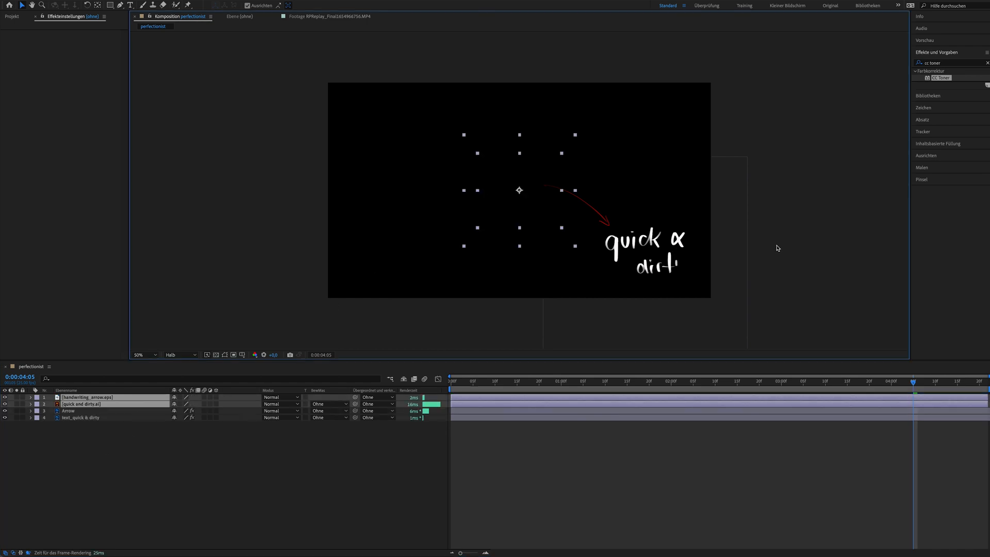
Step: Apply CC Toner to the title and arrow layers, using Solid tones and EEEEEE midtones
left_click(216, 354)
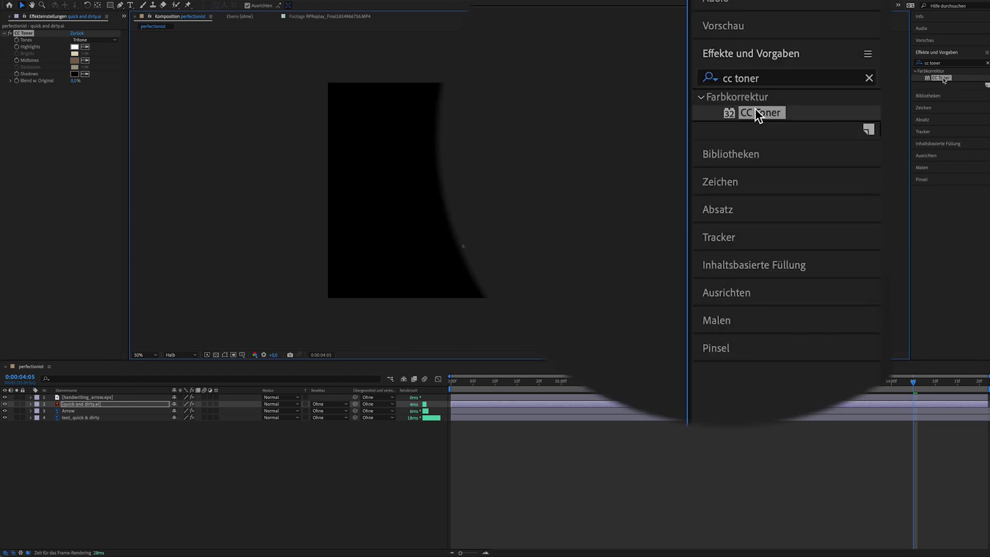
left_click(88, 397)
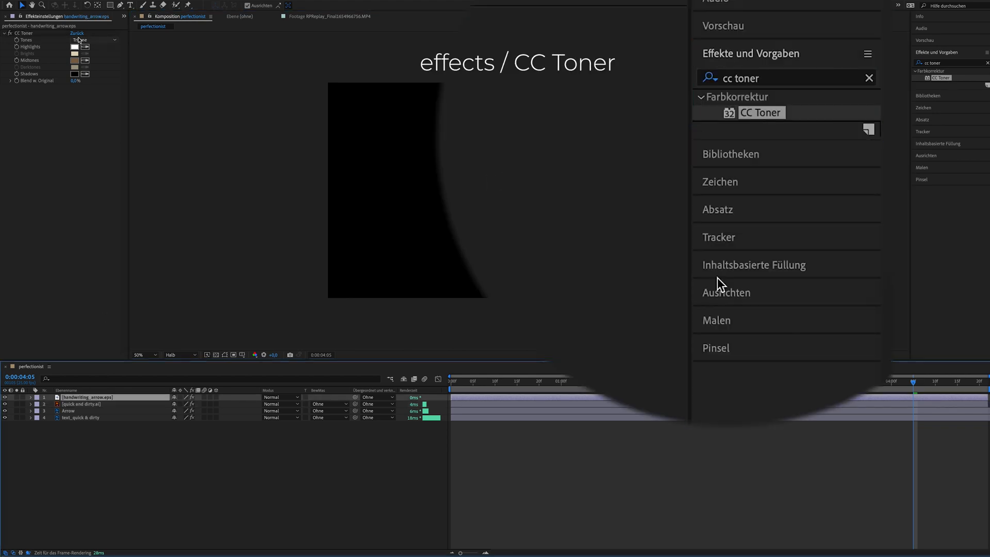
left_click(81, 39)
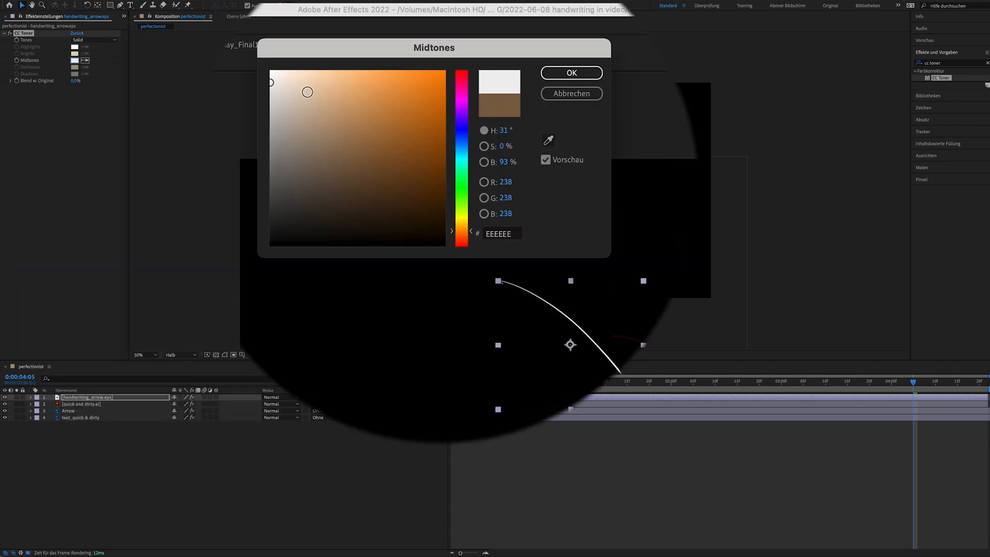
left_click(570, 73)
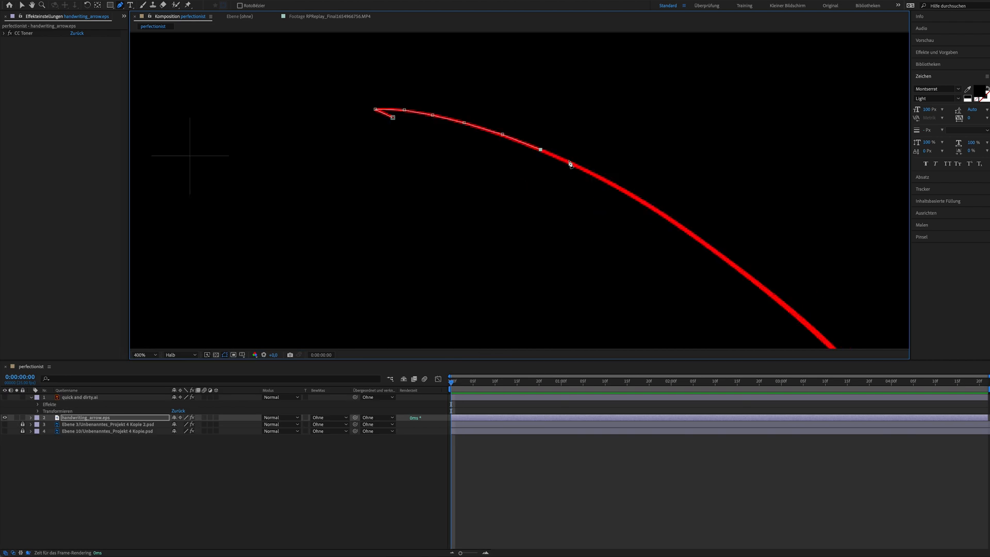
Step: Add Pen tool mask points along the handwritten arrow's curve
left_click(140, 354)
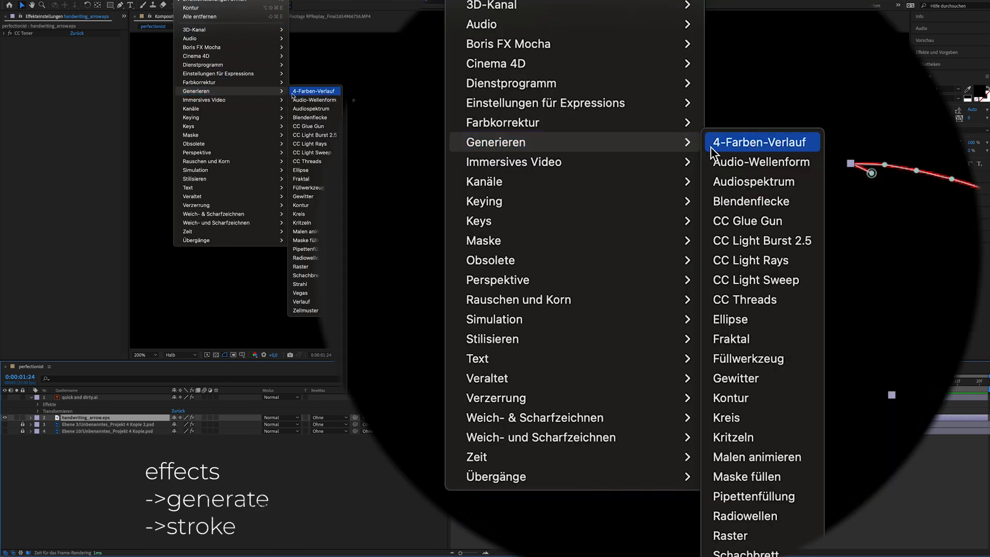
mouse_move(776, 428)
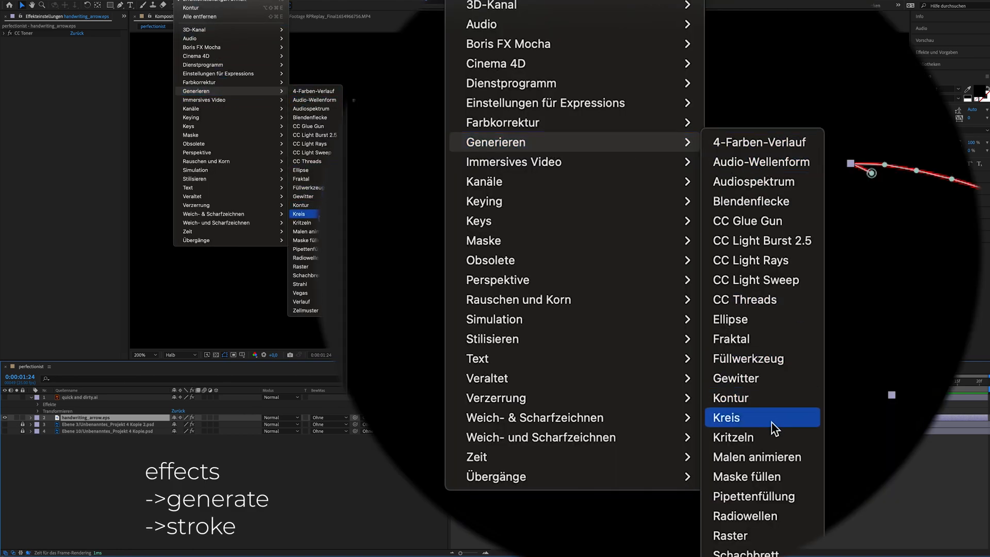
Step: Add Stroke to the arrow with All Masks, size 22, Reveal Original Image, End 0%
left_click(723, 417)
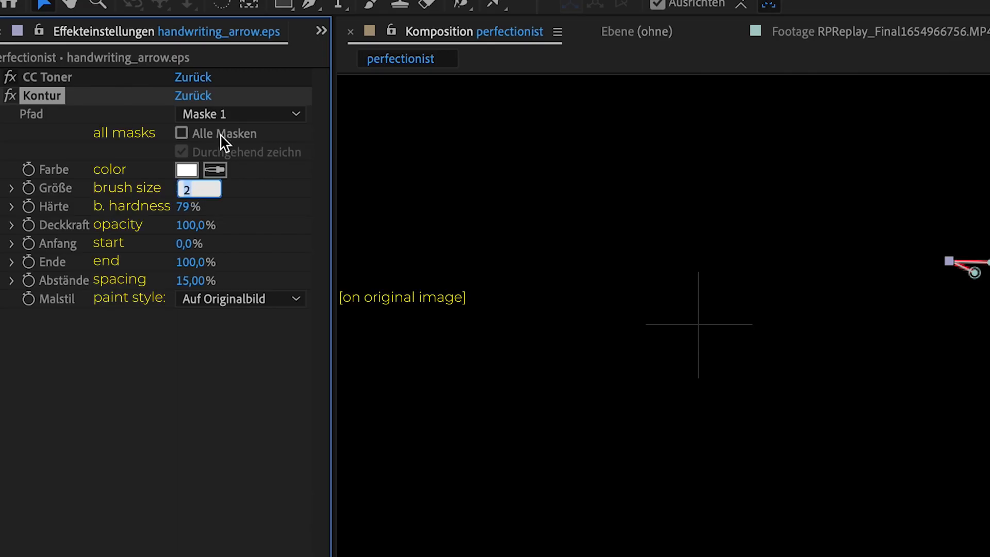
left_click(183, 133)
type("2")
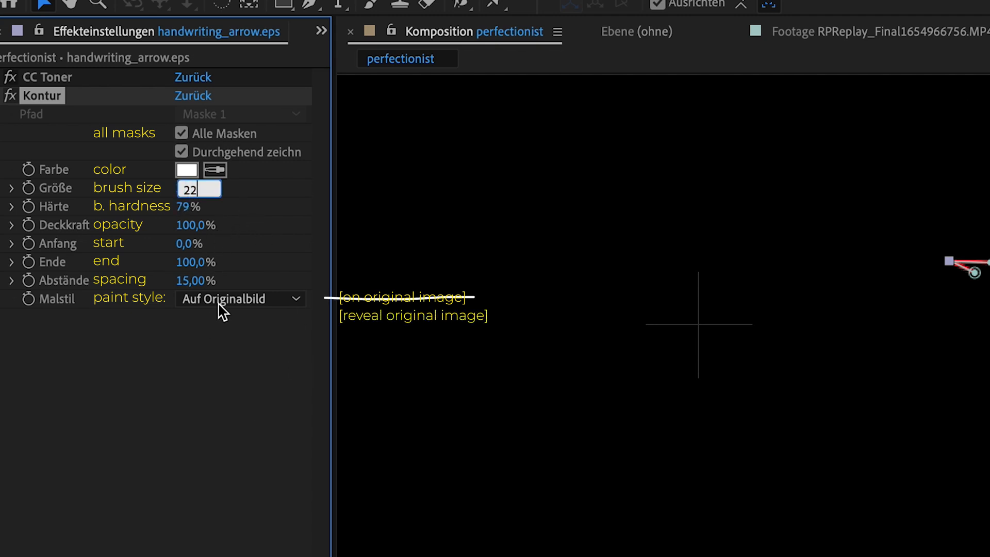
left_click(240, 298)
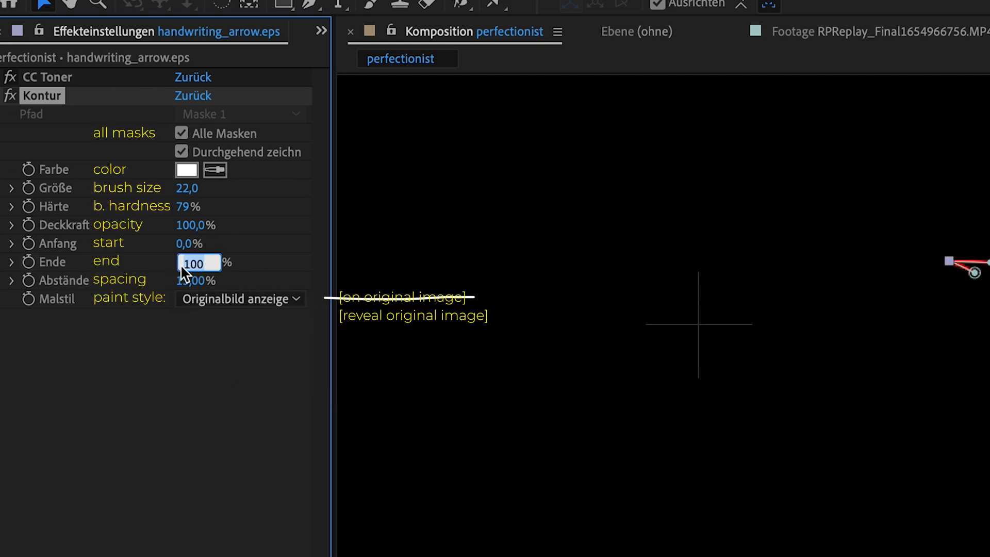
type("0")
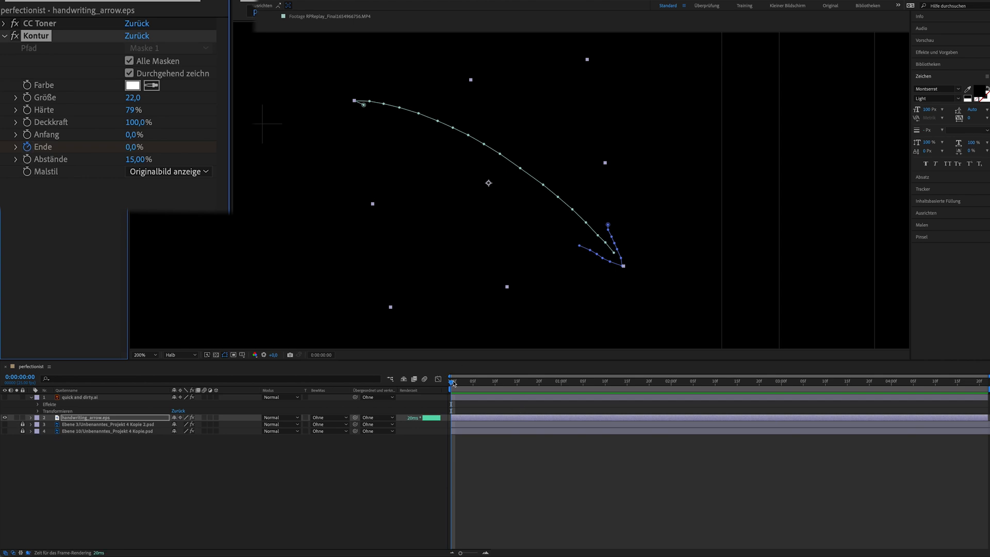
Step: Keyframe the arrow stroke's End at 100% later in the timeline
left_click(606, 381)
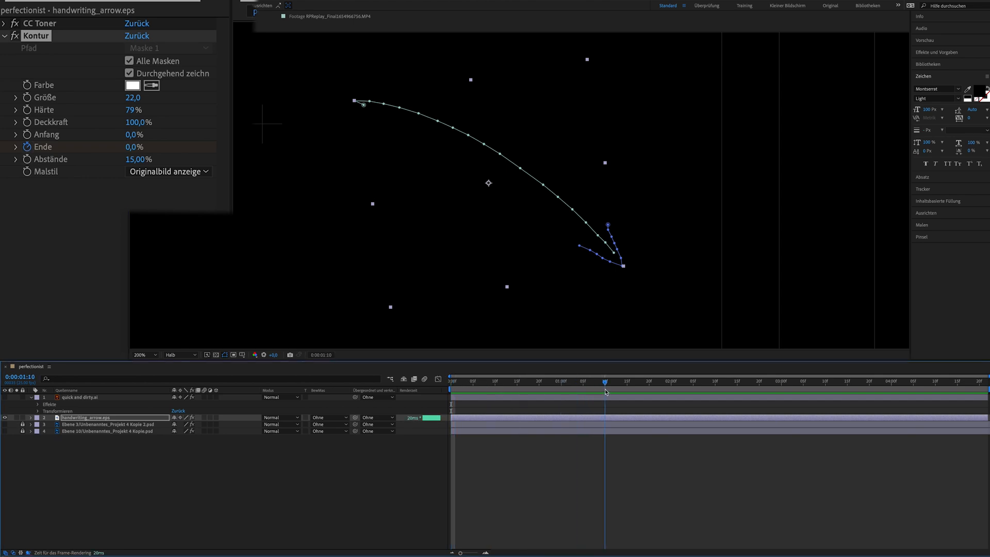
double_click(133, 147)
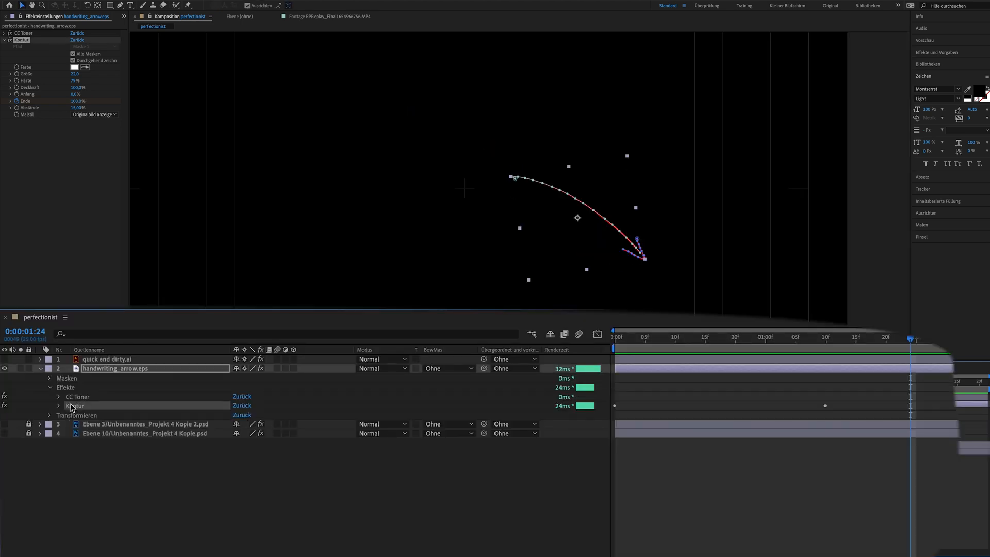
left_click(49, 405)
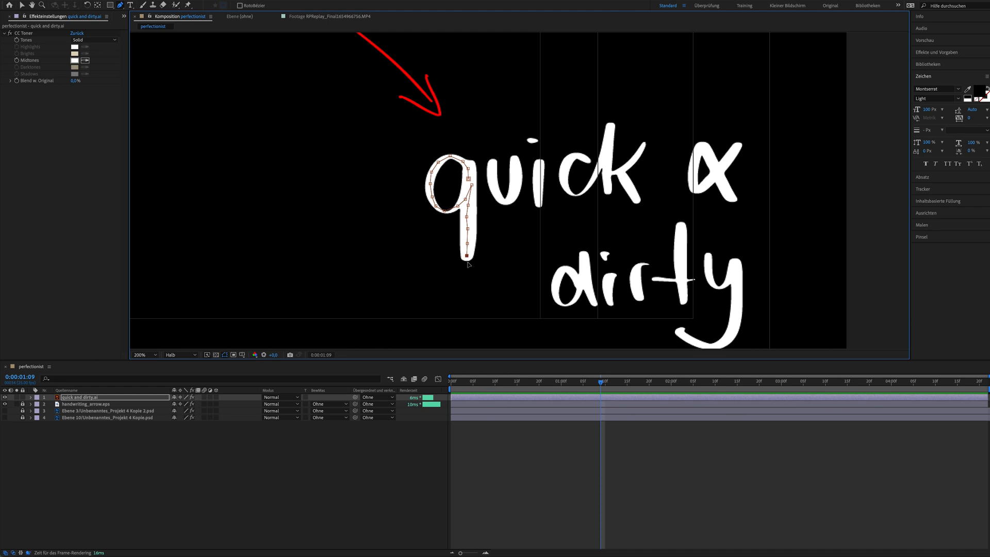
Step: Place a Pen tool mask point along the title's letter q
left_click(85, 403)
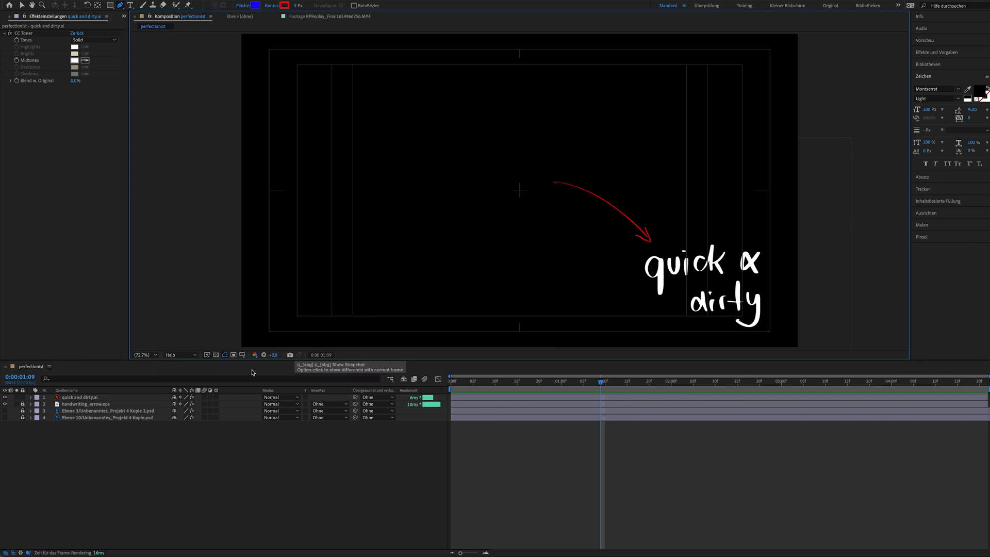
Step: Select quick and dirty.ai and bring up its right-click effects menu
left_click(81, 397)
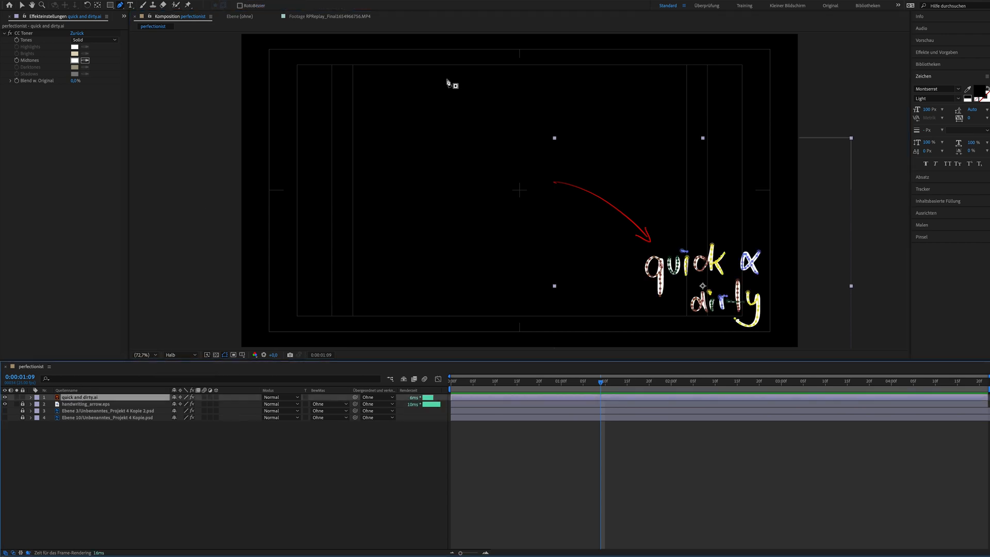
right_click(82, 397)
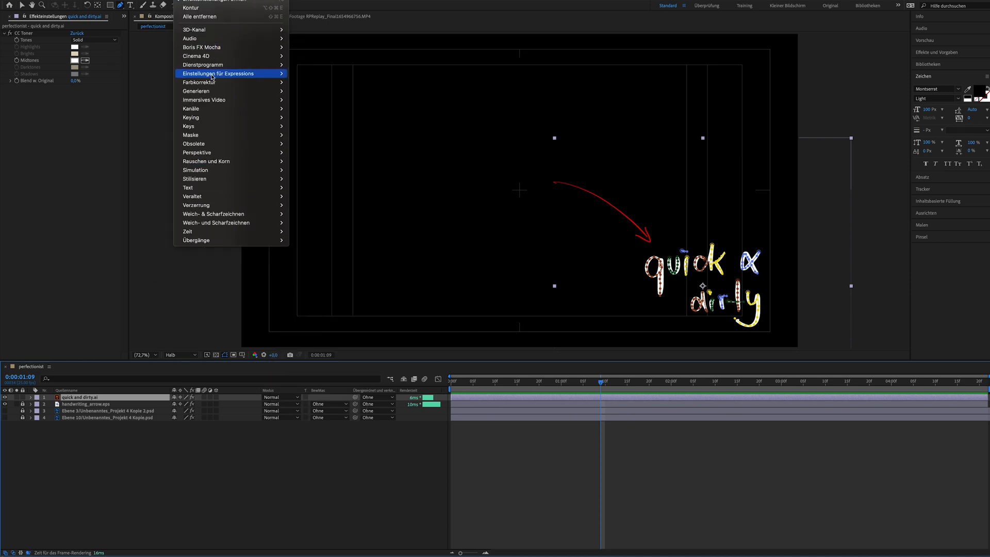
mouse_move(196, 91)
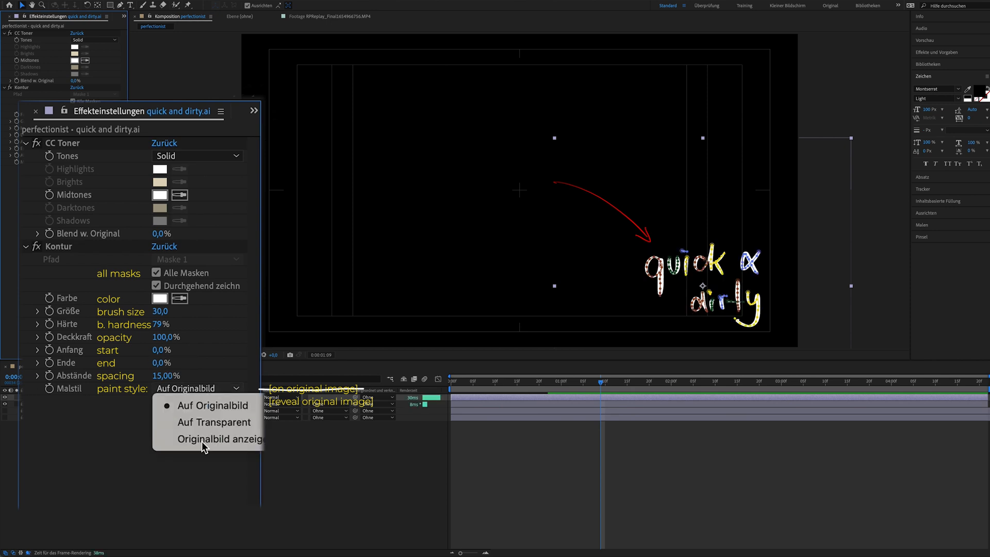
Step: Set the title stroke to Reveal Original Image, keyframe End from frame 0, and preview
left_click(213, 439)
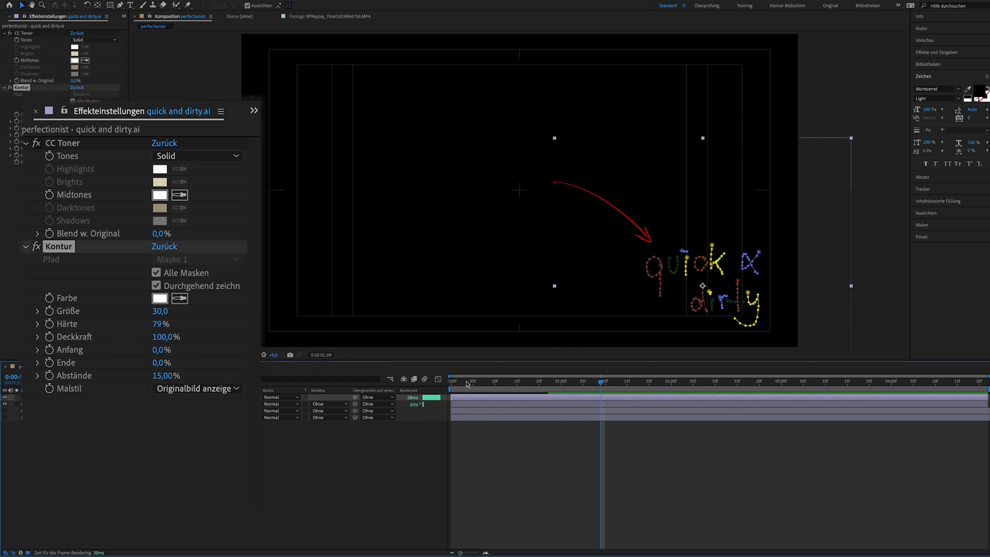
left_click(450, 381)
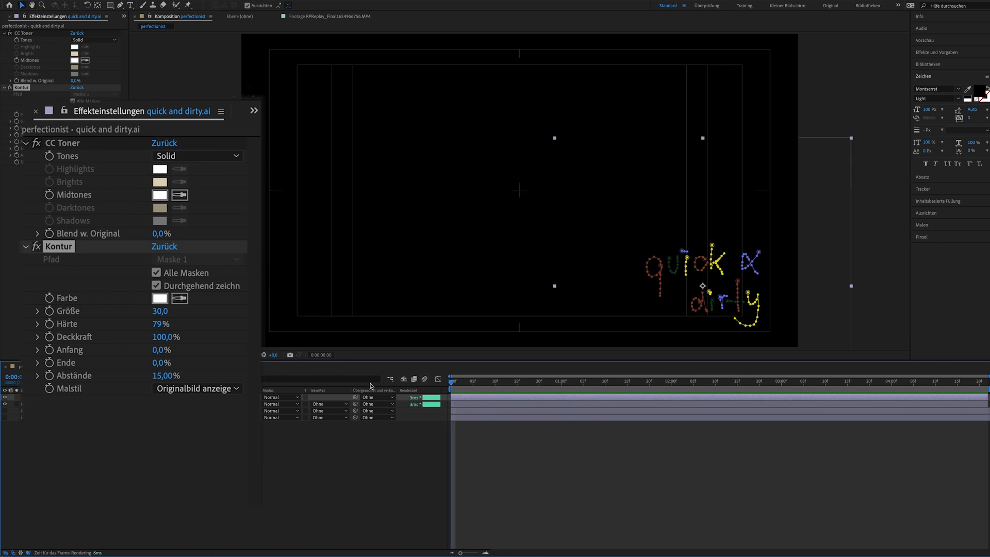
mouse_move(56, 368)
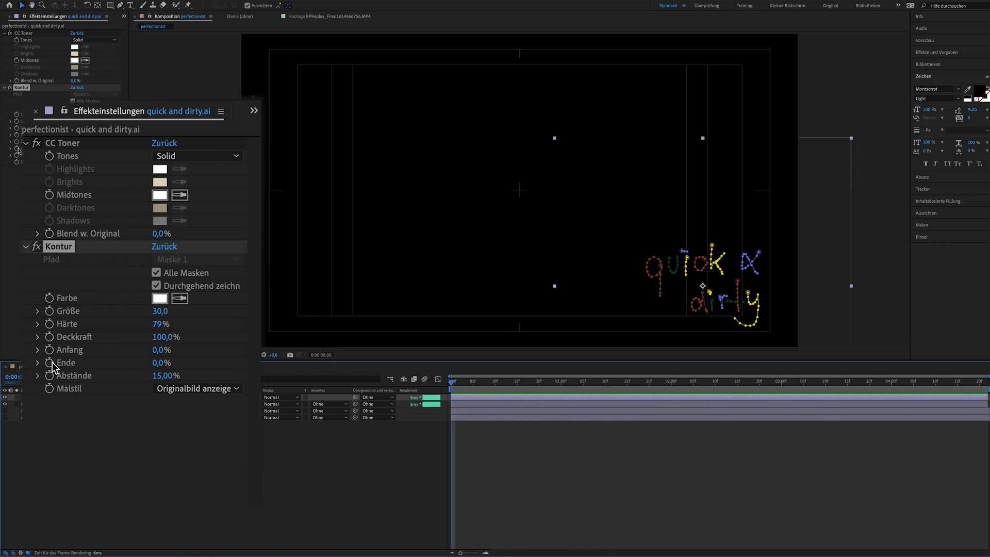
left_click(605, 381)
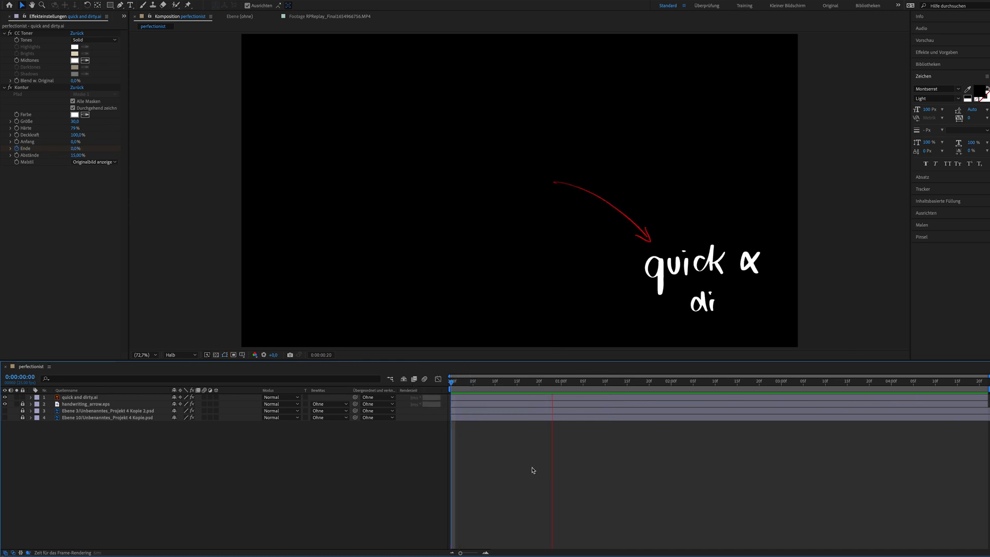
left_click(622, 381)
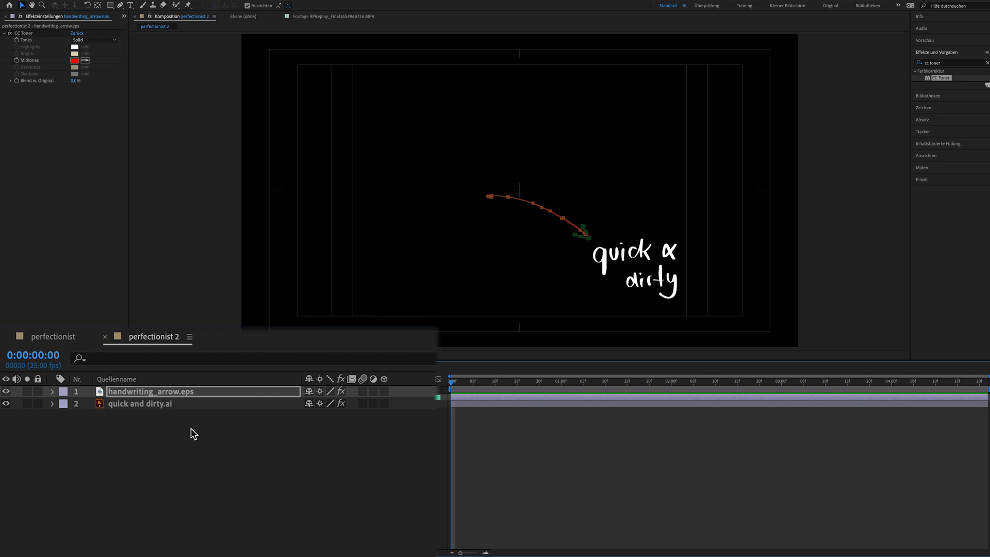
mouse_move(265, 437)
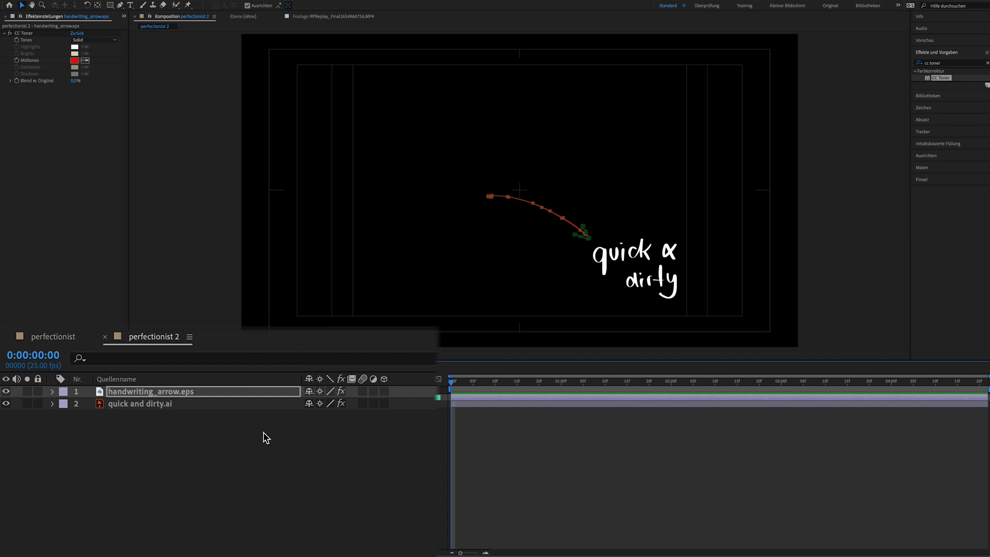
Step: Expand handwriting_arrow.eps to view its Masks, then open the arrow's effects menu
left_click(52, 392)
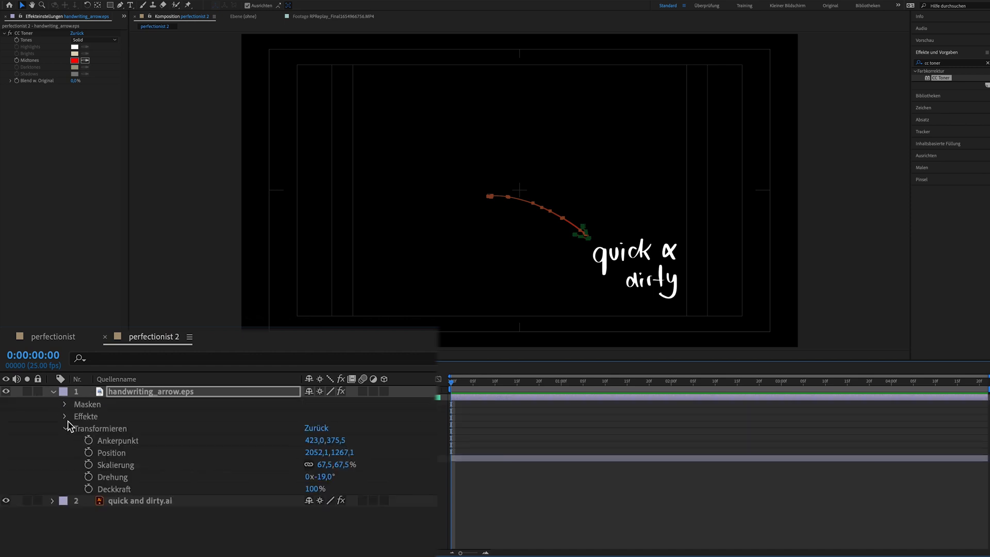
left_click(65, 405)
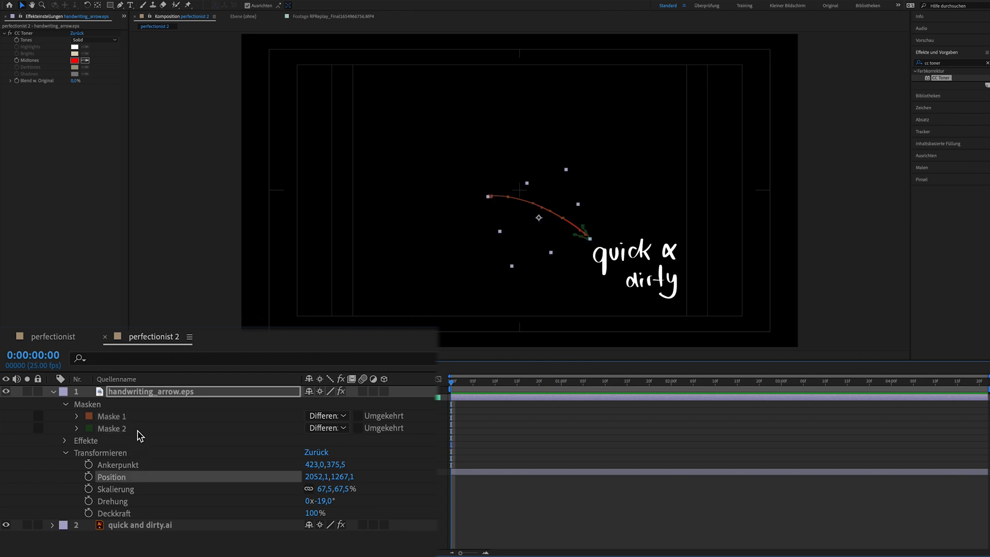
left_click(111, 428)
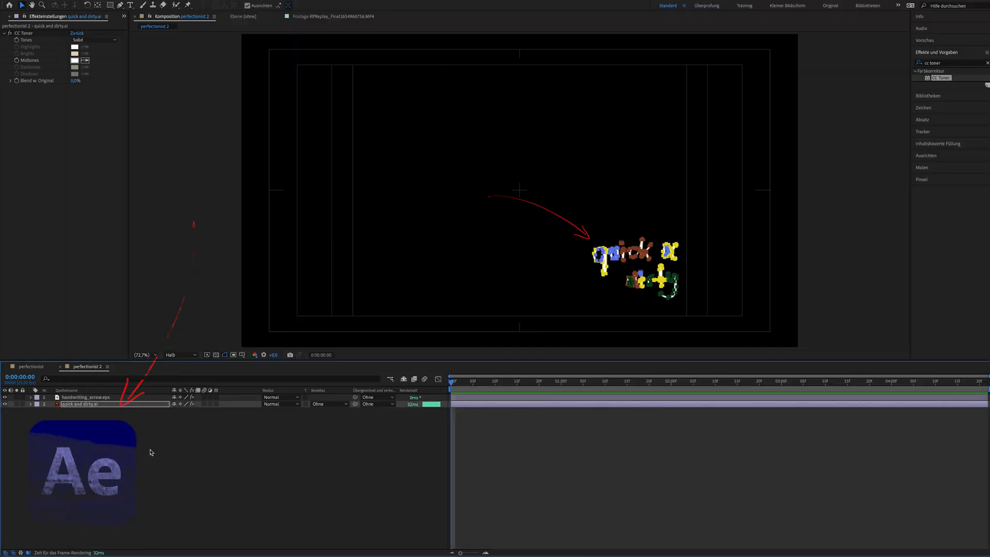
left_click(86, 397)
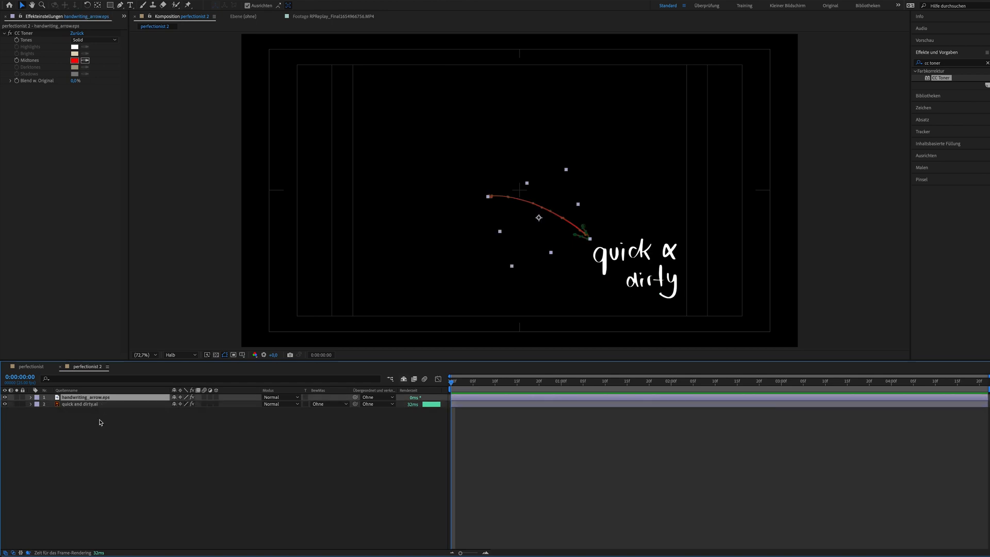
right_click(86, 396)
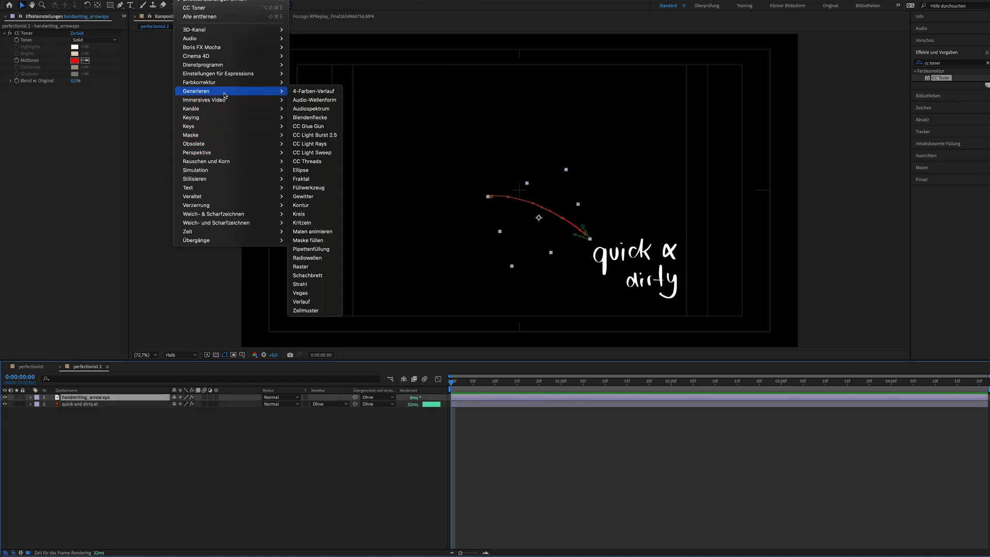
mouse_move(314, 206)
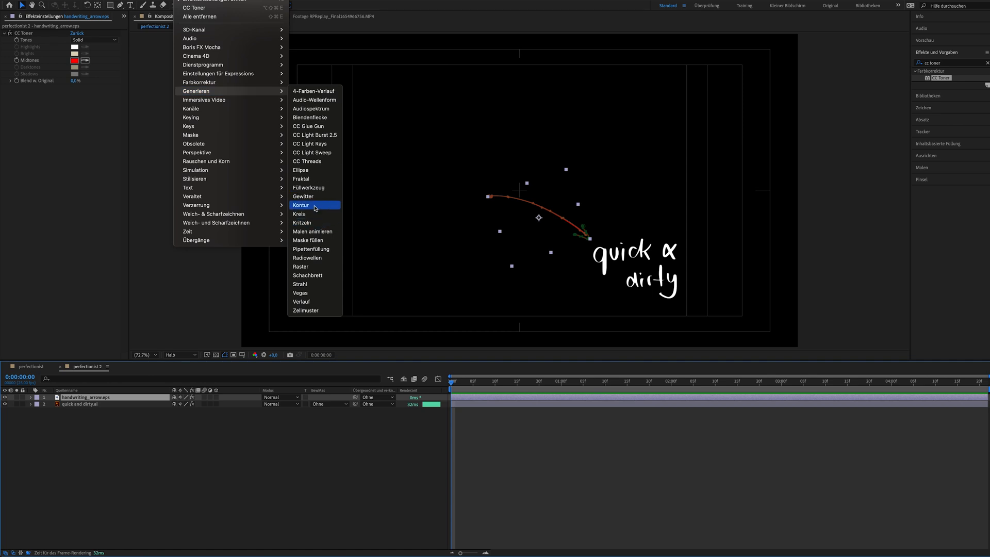
Step: Add a Stroke effect to the red arrow, then select and expand the quick and dirty layer
left_click(302, 205)
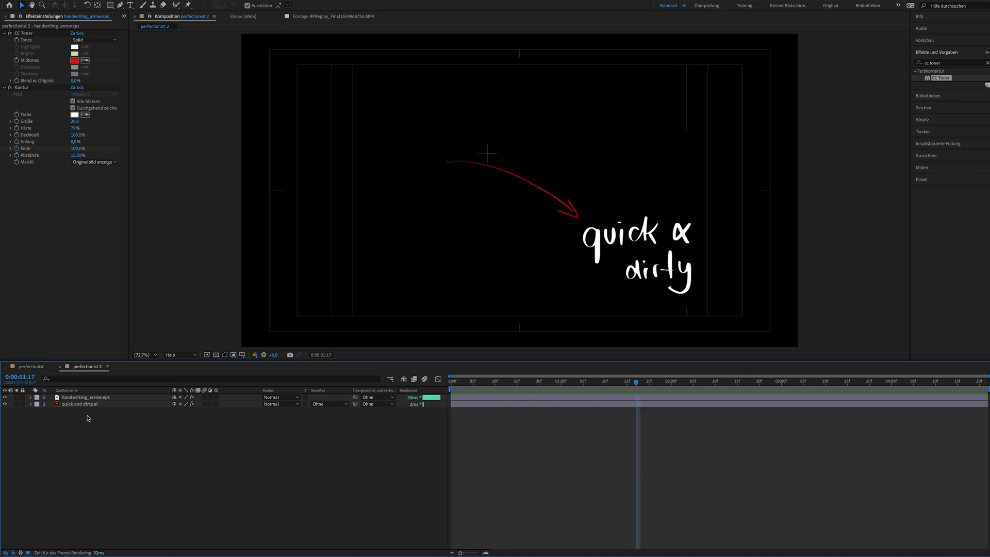
left_click(80, 404)
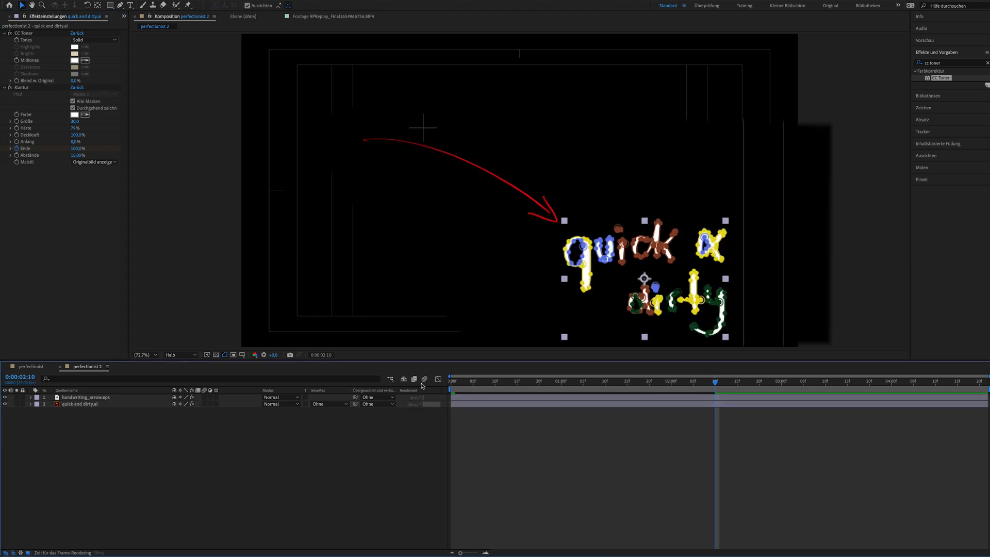
left_click(453, 380)
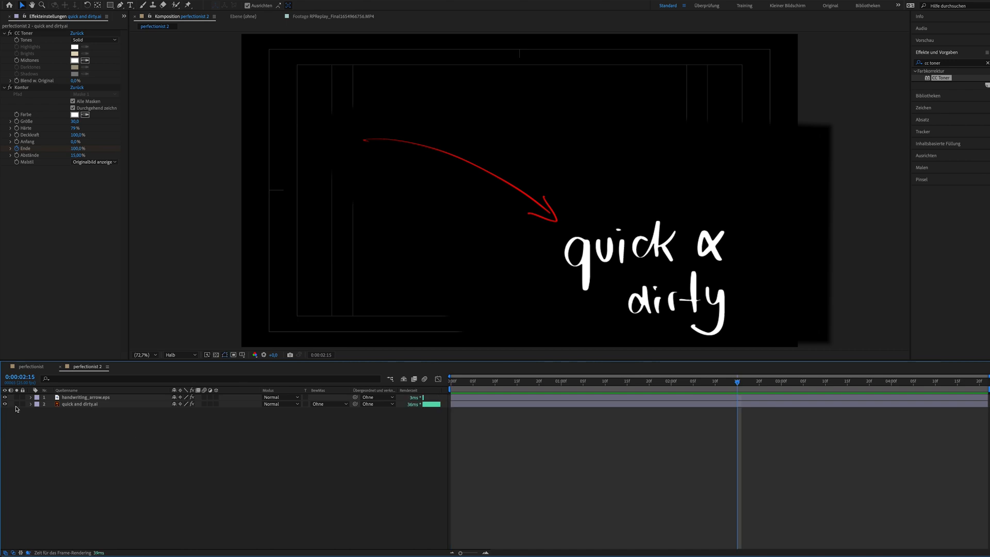
left_click(17, 351)
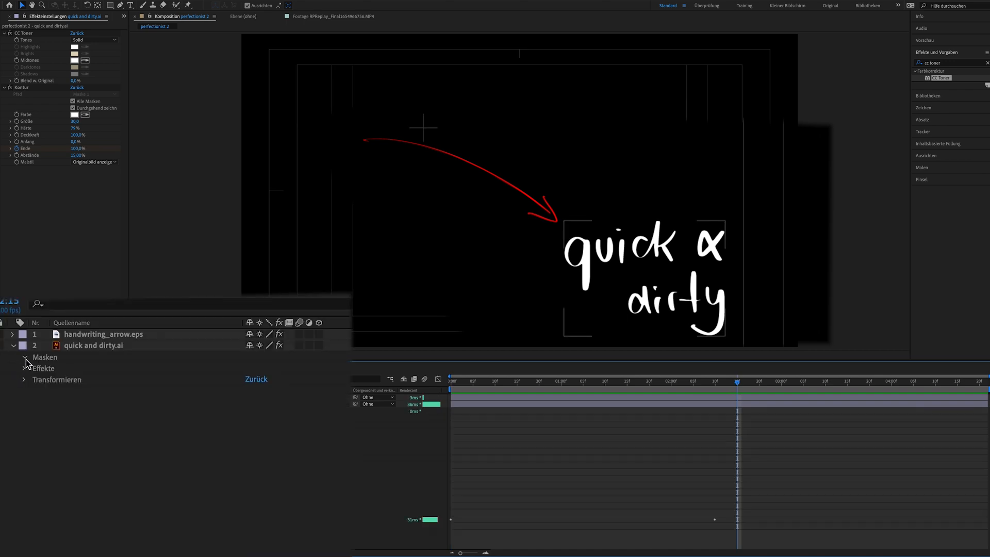
Step: Inspect the title layer's 15 masks, then return the playhead to 0 to preview the write-on
left_click(24, 357)
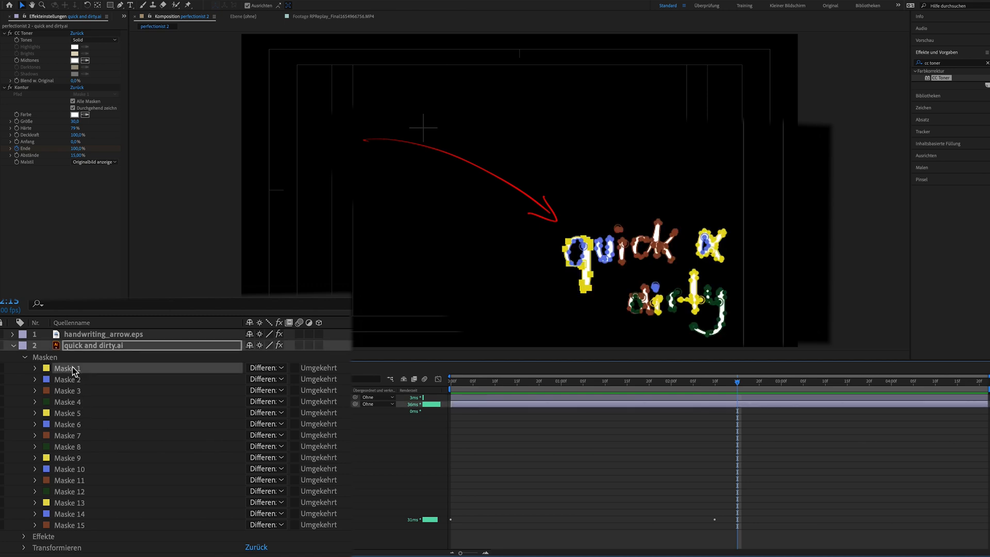
left_click(67, 379)
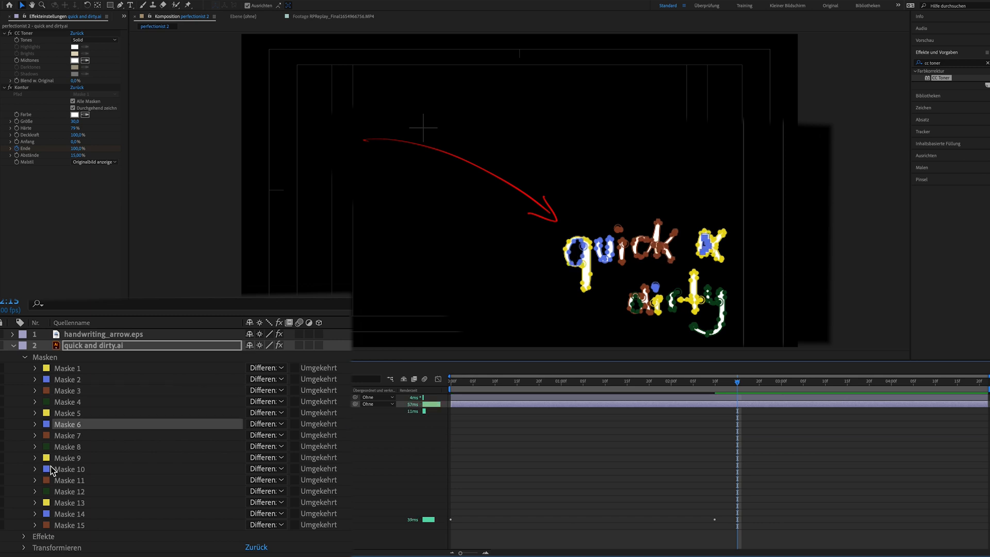
left_click(68, 469)
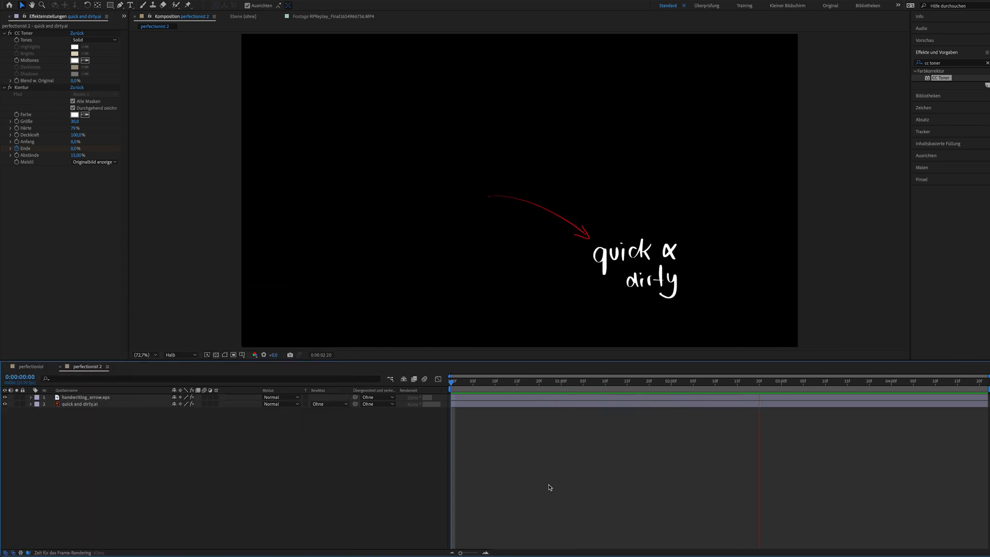
left_click(455, 381)
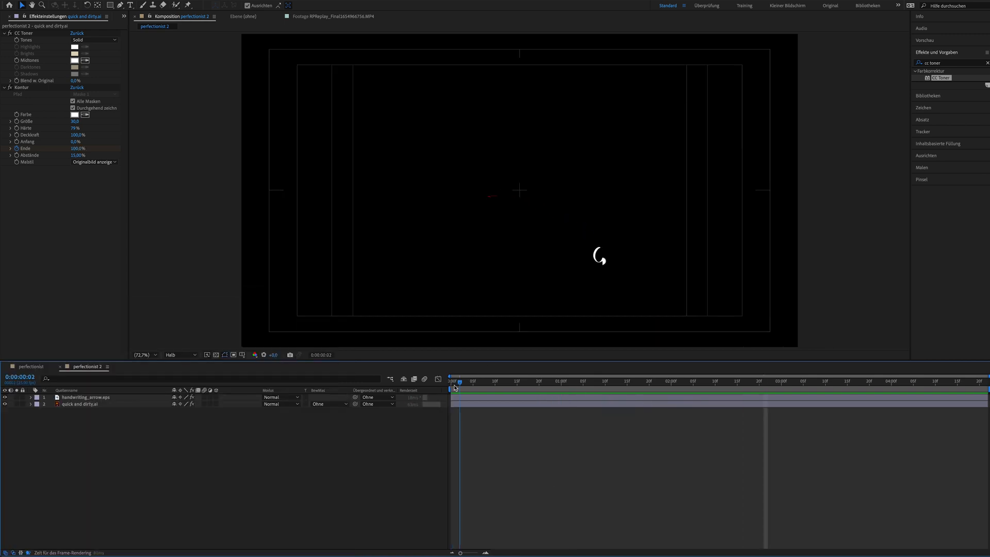